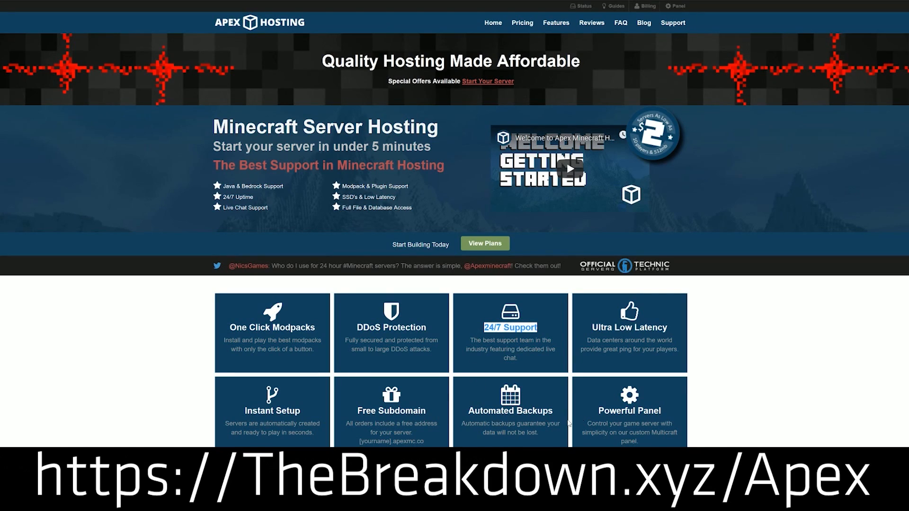
mouse_move(194, 379)
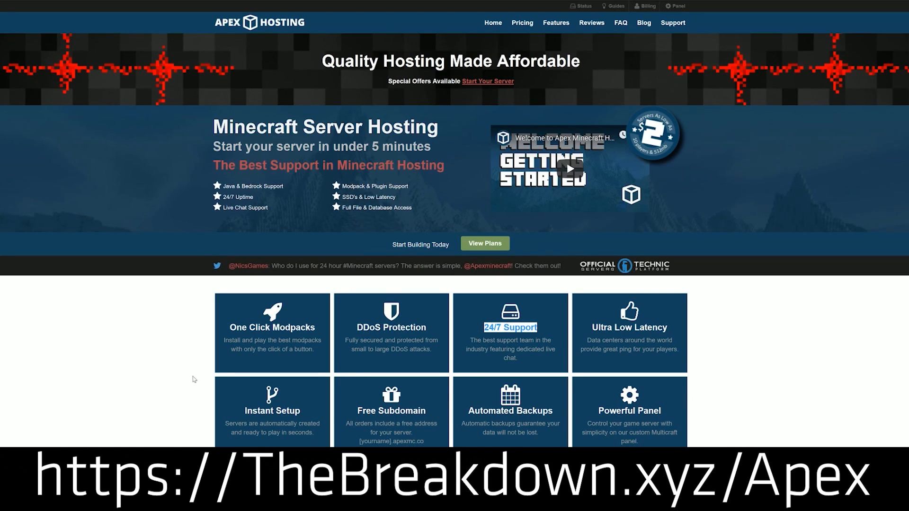
Show the Vault project's file listing on dev.bukkit.org, from Vault 1.7.2 downward
double_click(271, 328)
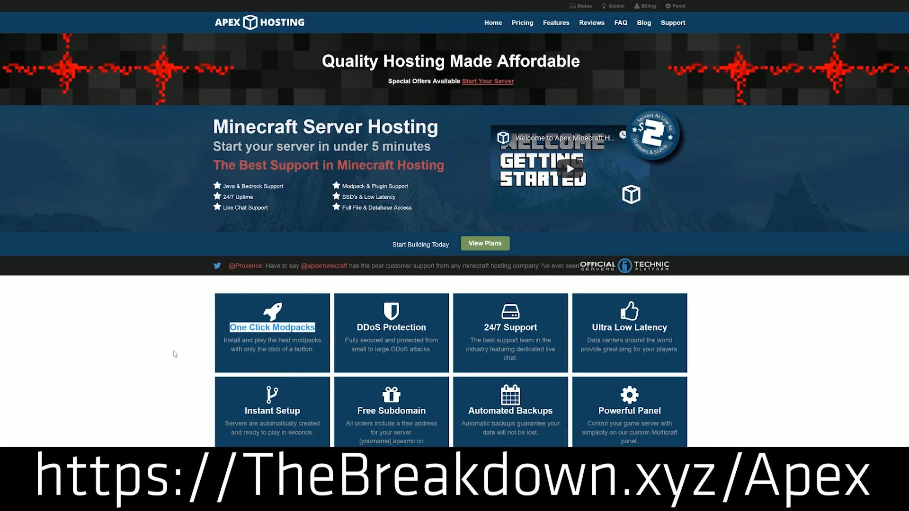
scroll("down", 3)
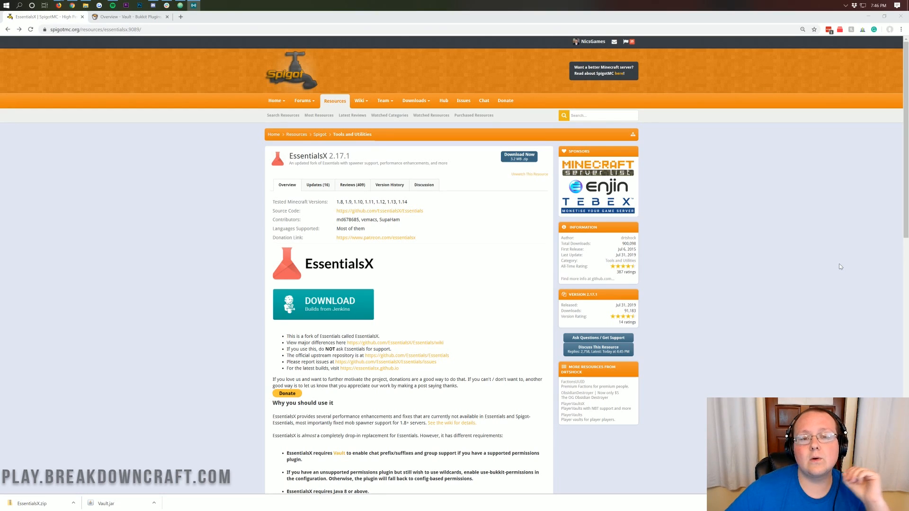
mouse_move(823, 265)
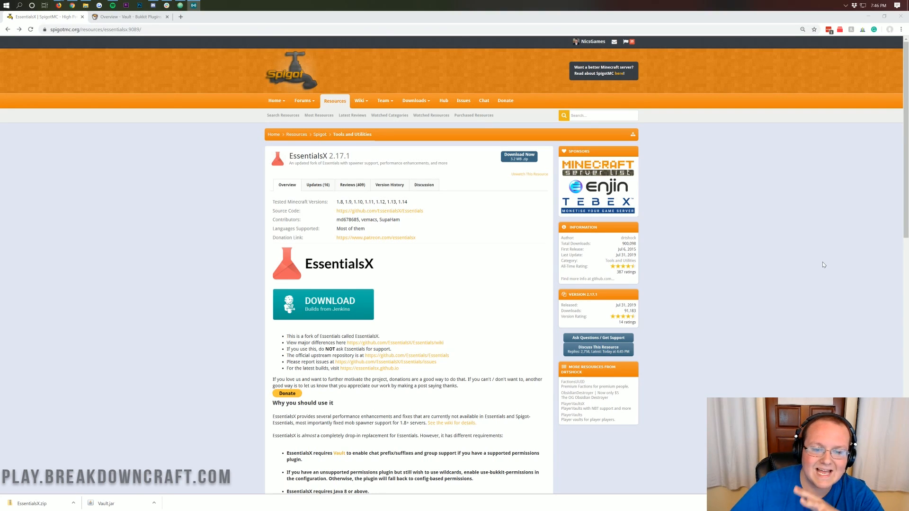
mouse_move(835, 321)
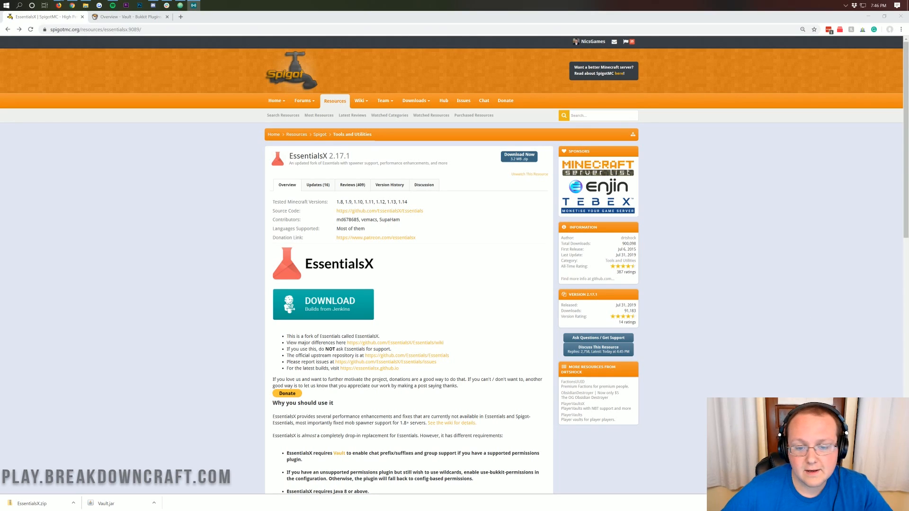
mouse_move(485, 280)
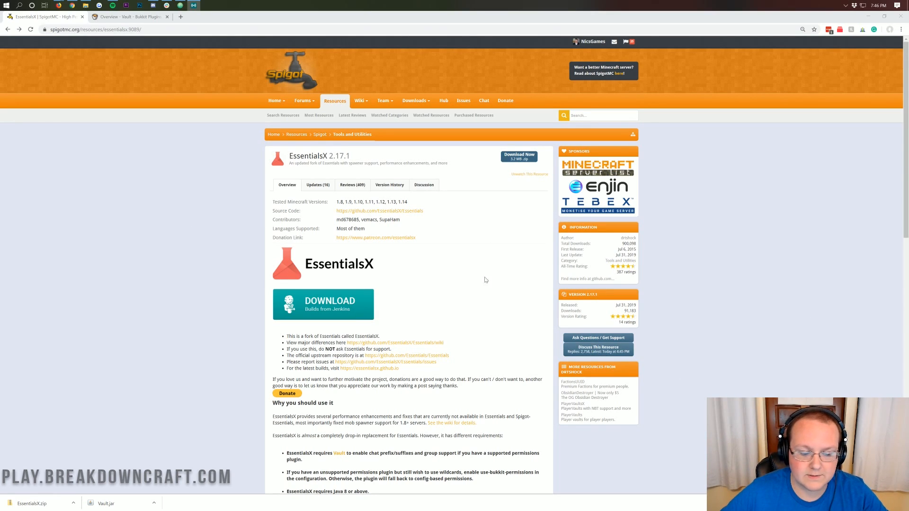
mouse_move(519, 157)
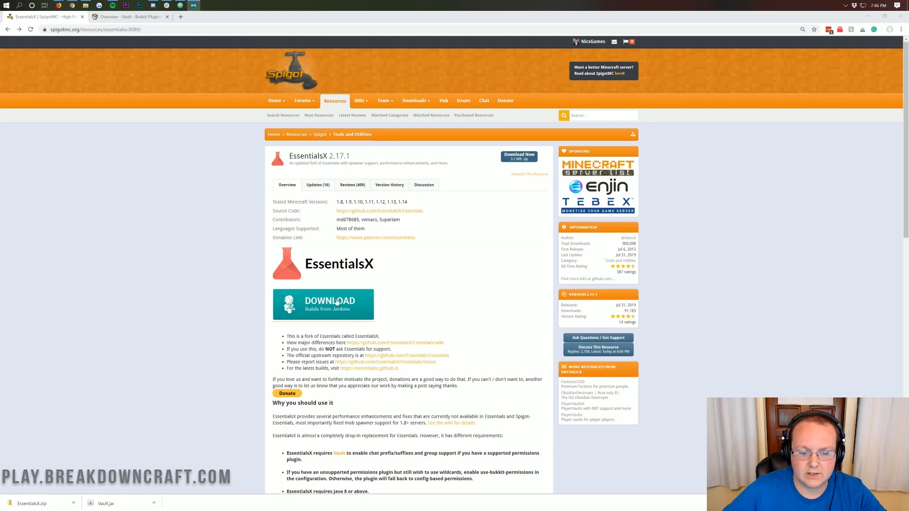
mouse_move(323, 295)
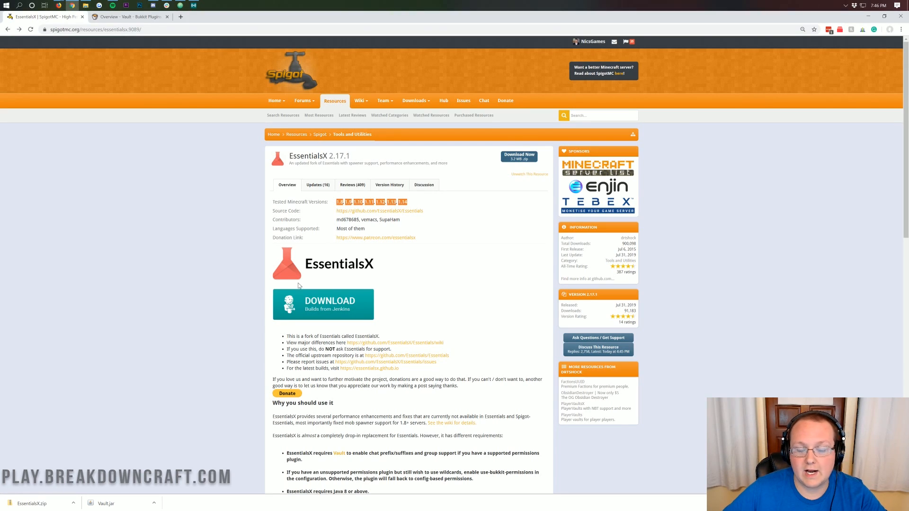
left_click(128, 16)
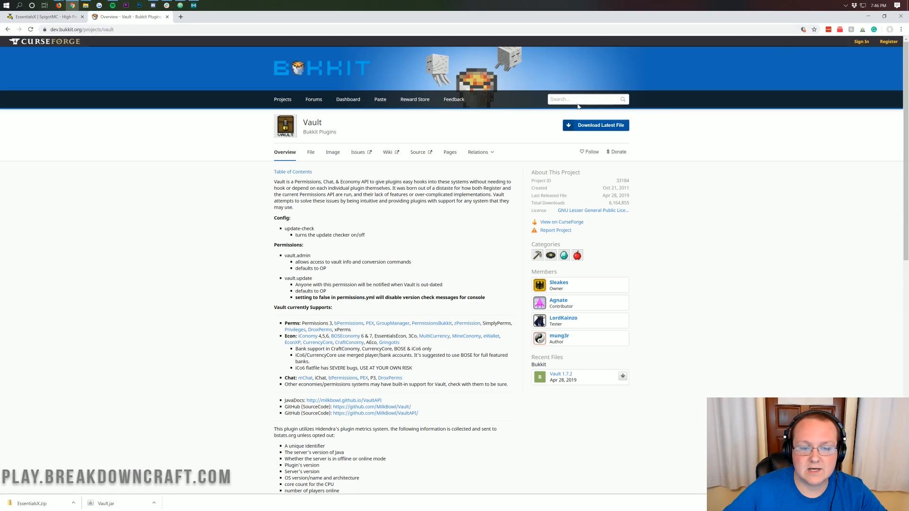
mouse_move(335, 133)
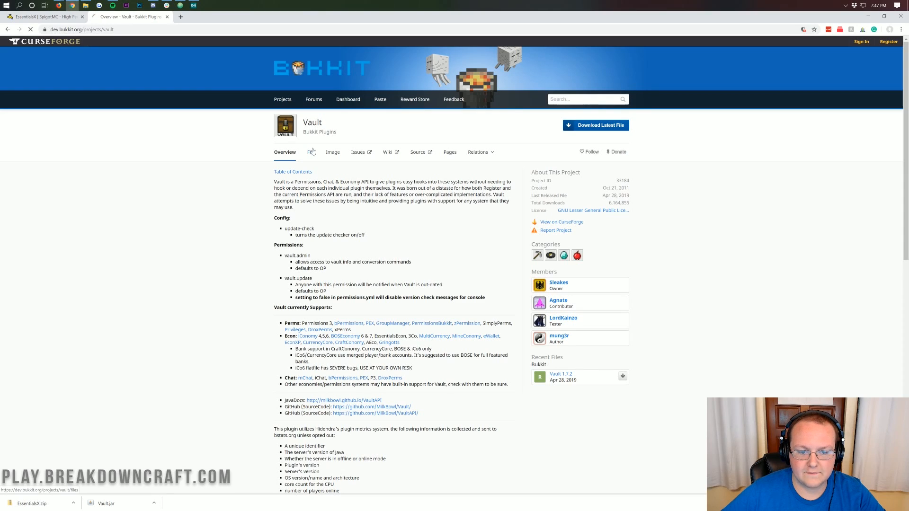
left_click(310, 152)
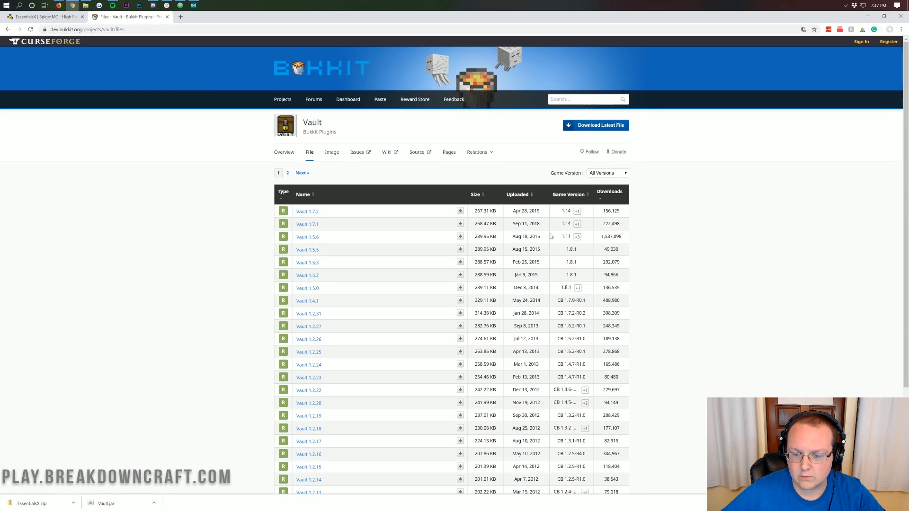
mouse_move(409, 213)
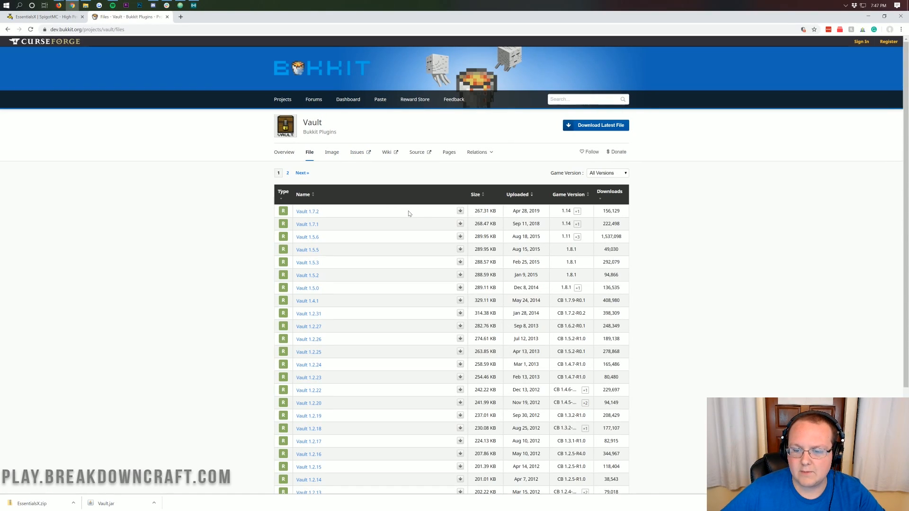
mouse_move(555, 214)
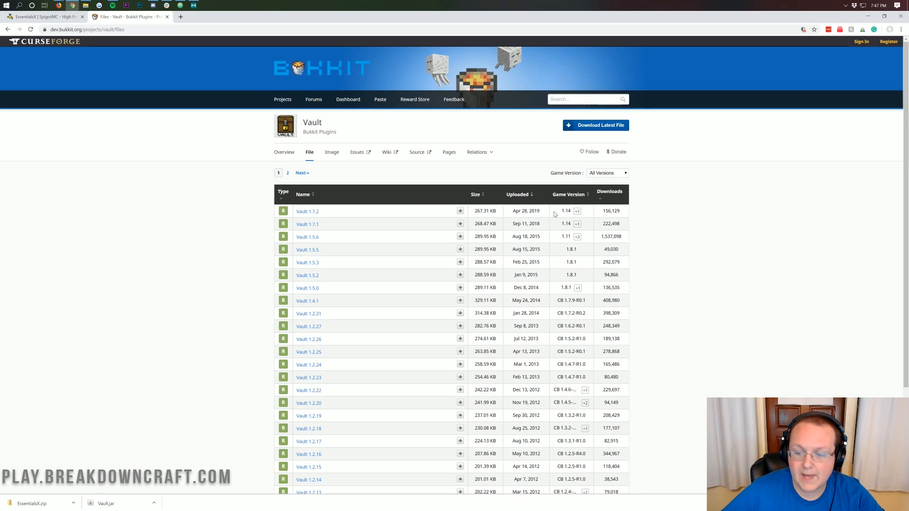
mouse_move(543, 256)
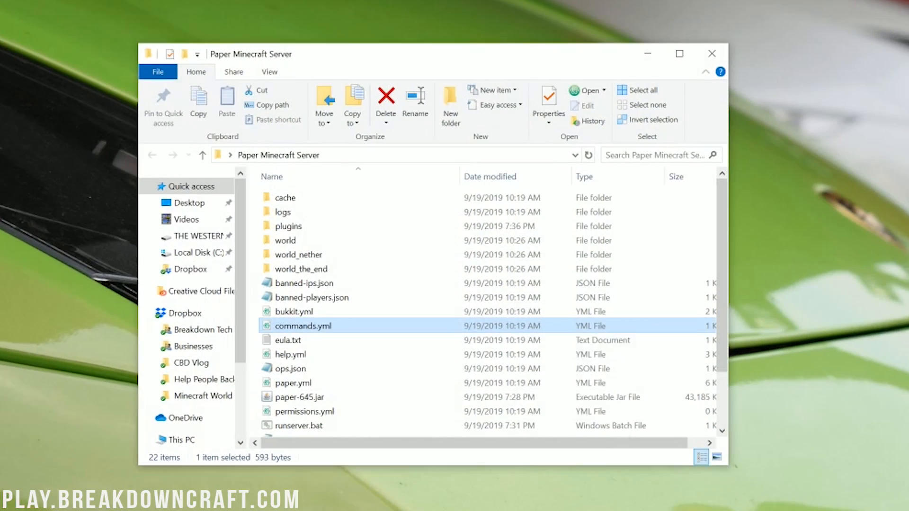
mouse_move(339, 348)
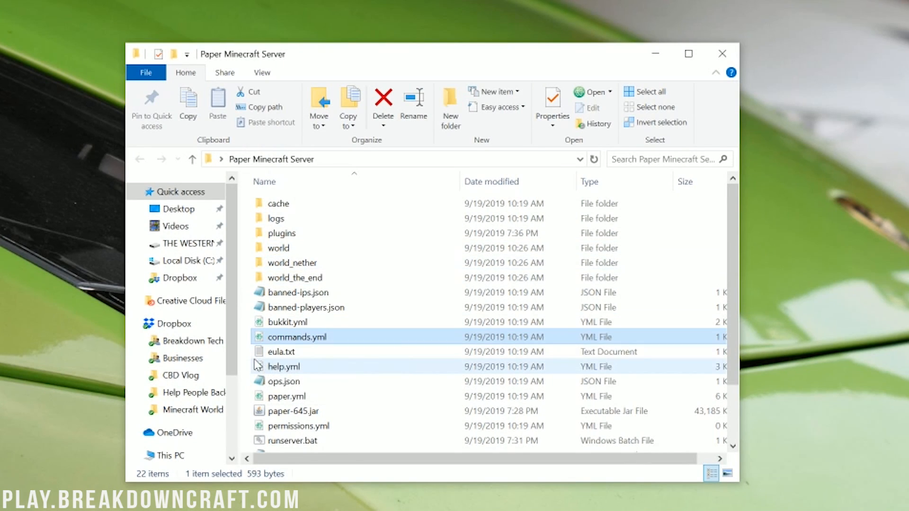
mouse_move(283, 367)
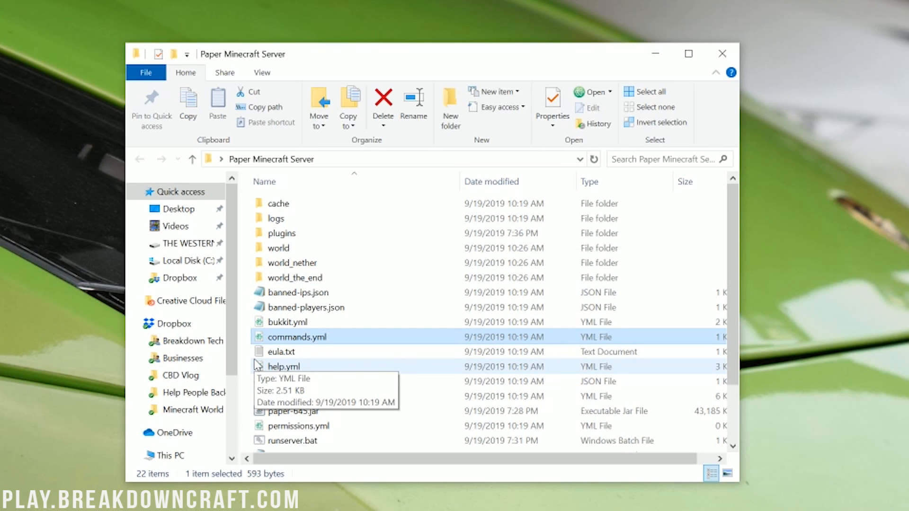
mouse_move(370, 479)
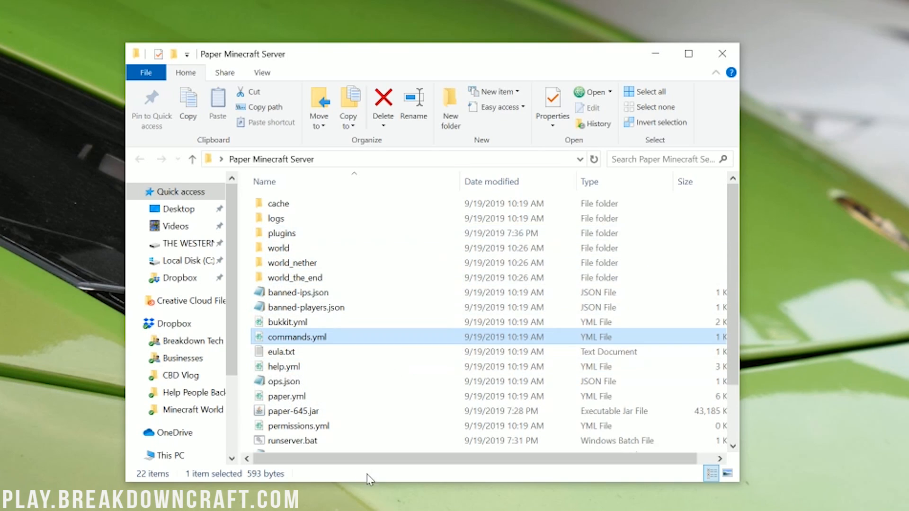
Navigate plugins > Essentials and select kits.yml among config.yml and the other data files
double_click(281, 233)
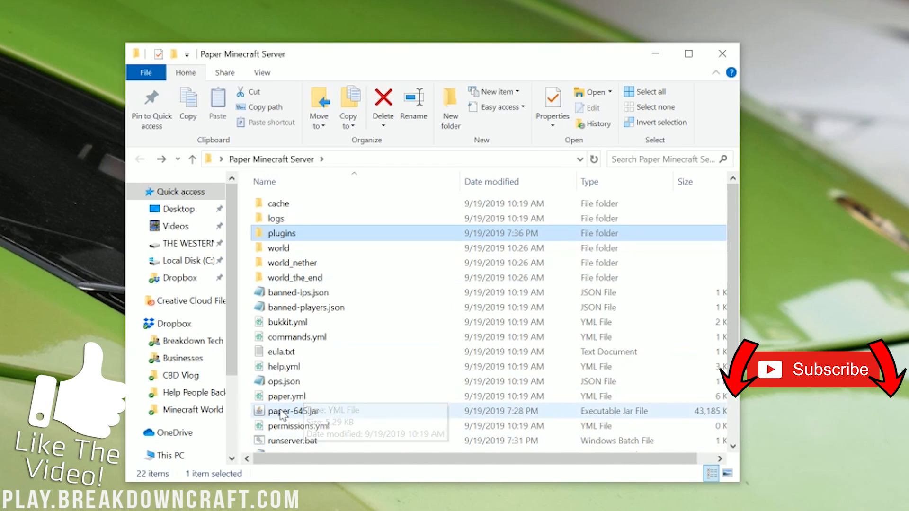
double_click(281, 233)
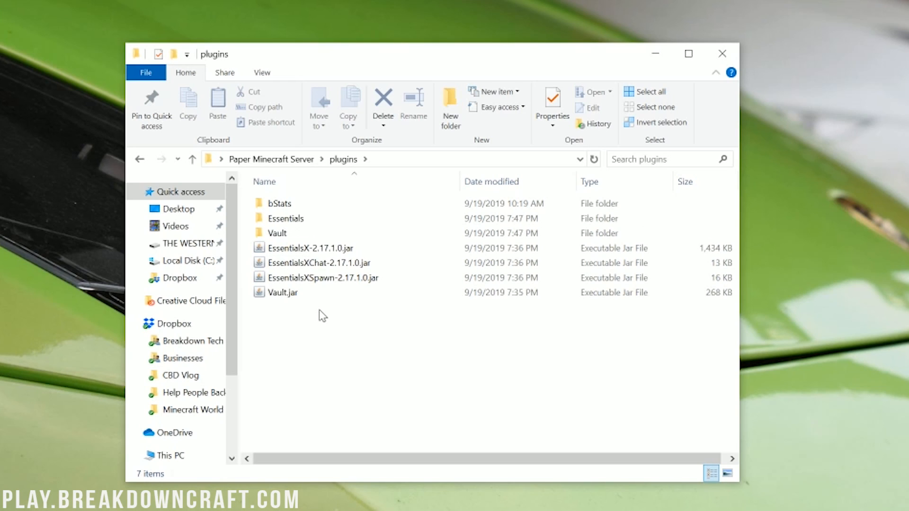
mouse_move(319, 301)
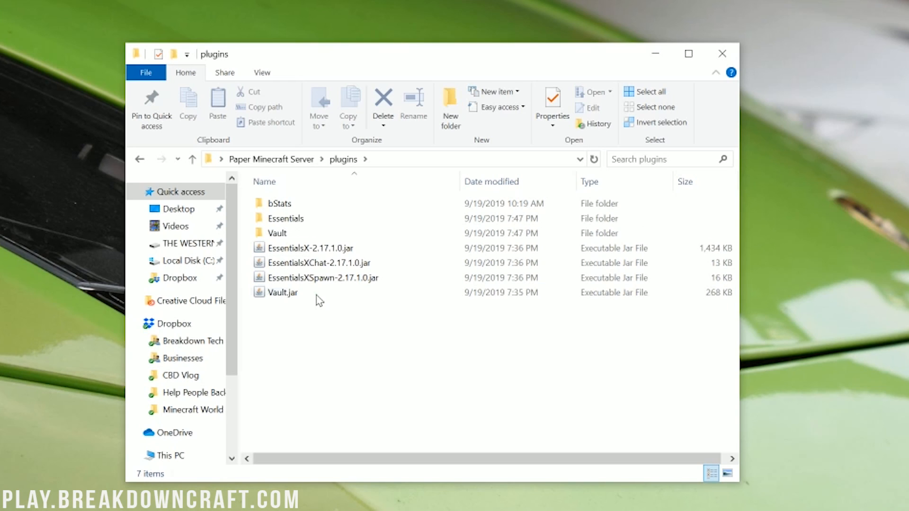
mouse_move(285, 219)
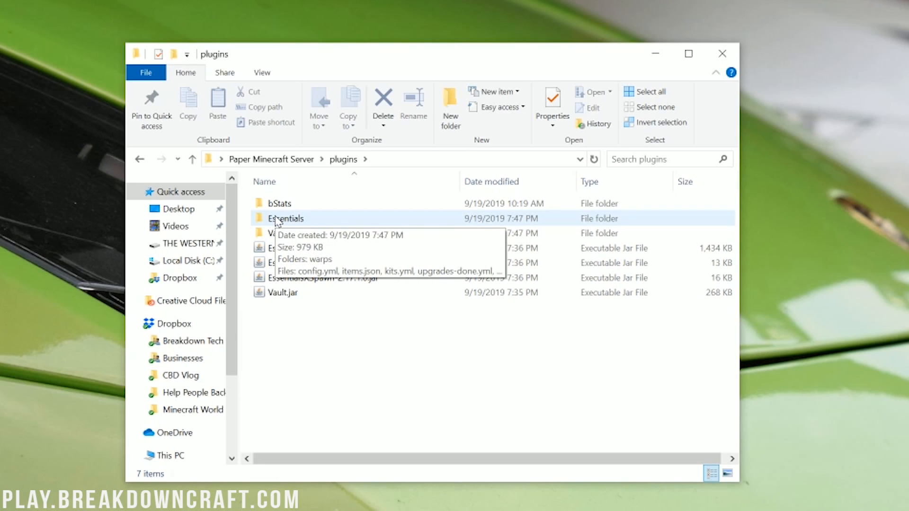
left_click(285, 218)
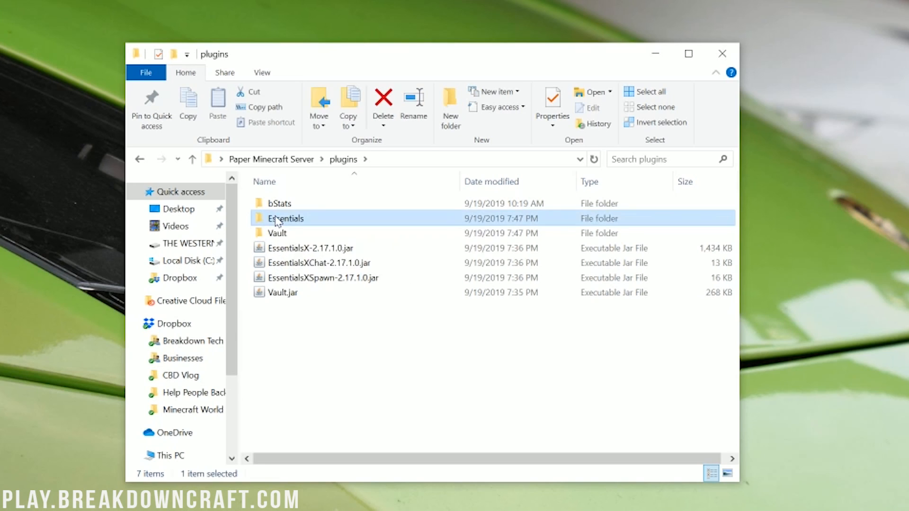
double_click(285, 218)
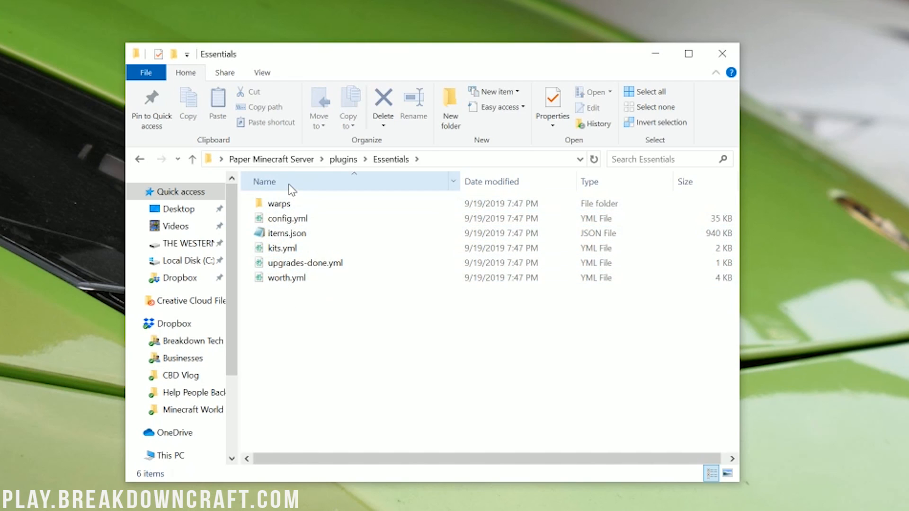
left_click(283, 248)
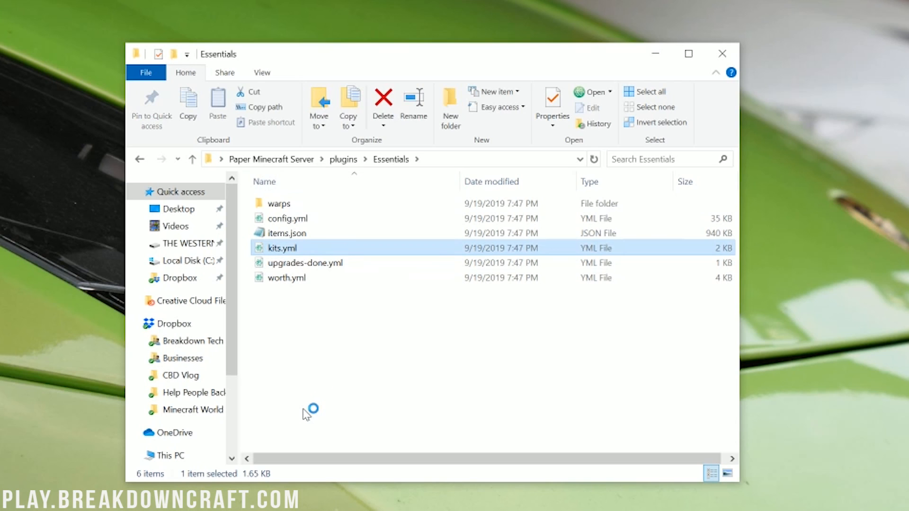
double_click(280, 248)
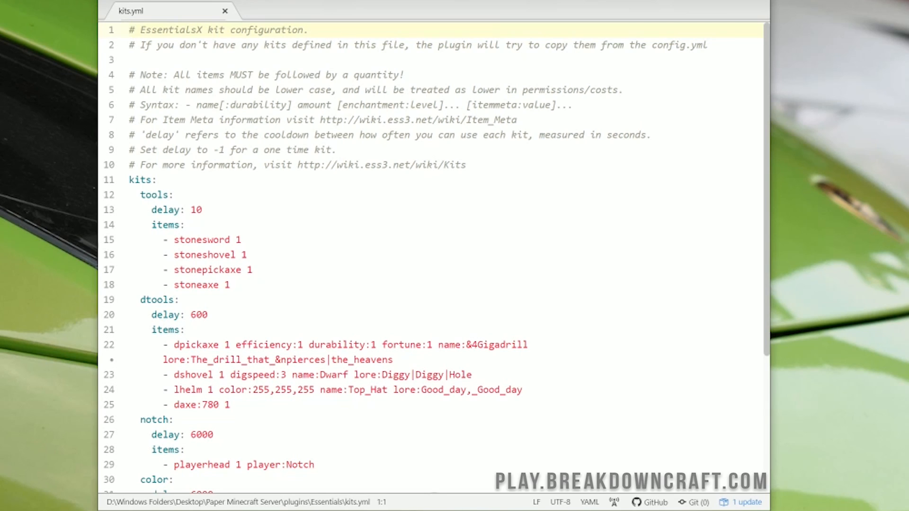
left_click_drag(129, 73, 328, 89)
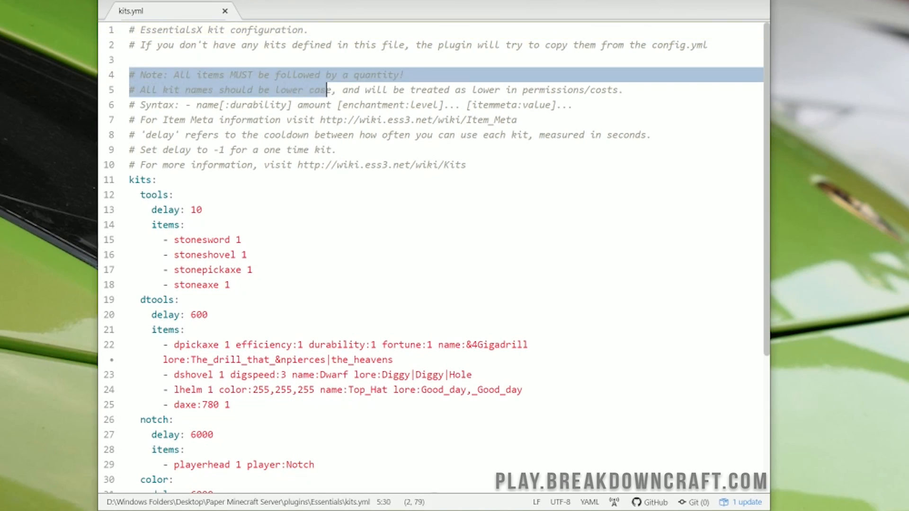
left_click(328, 105)
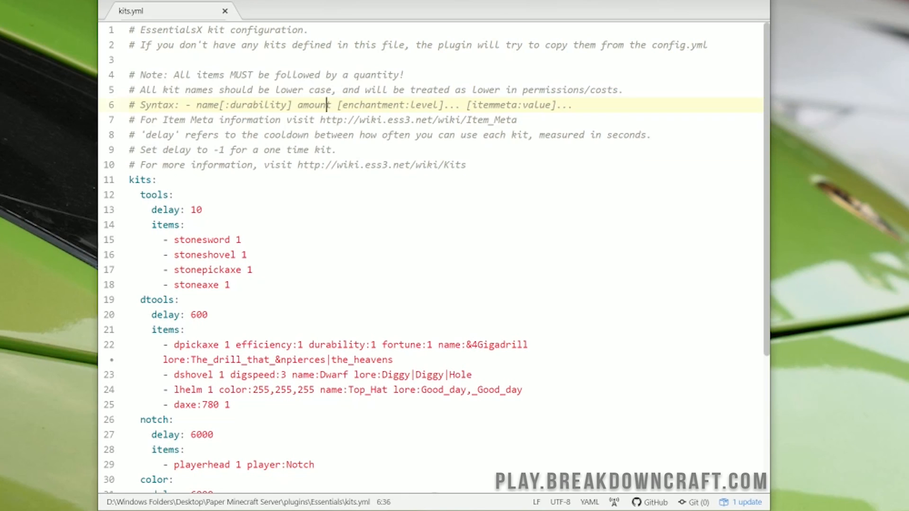
left_click(449, 105)
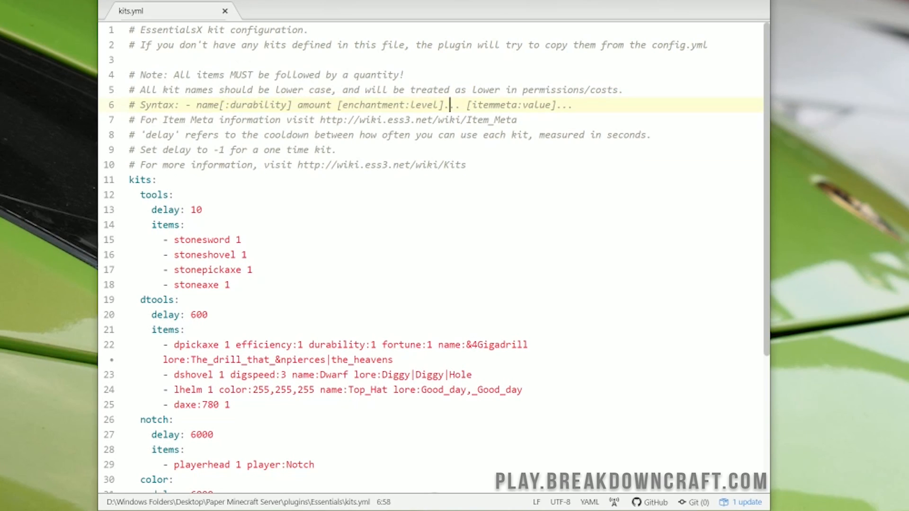
scroll("down", 3)
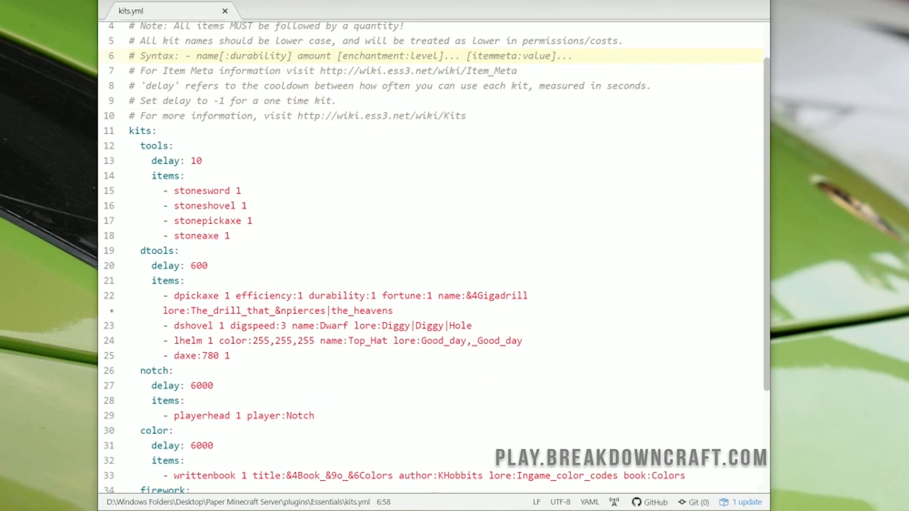
left_click(448, 55)
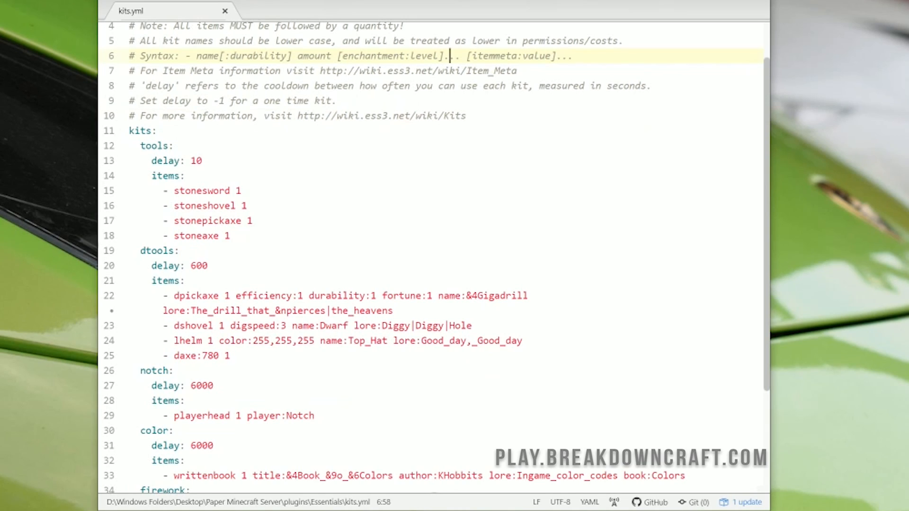
double_click(167, 161)
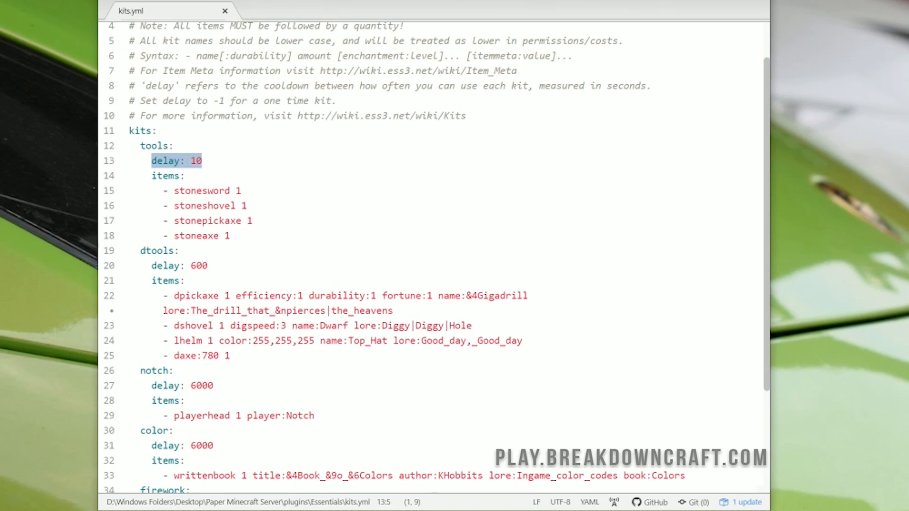
left_click(175, 190)
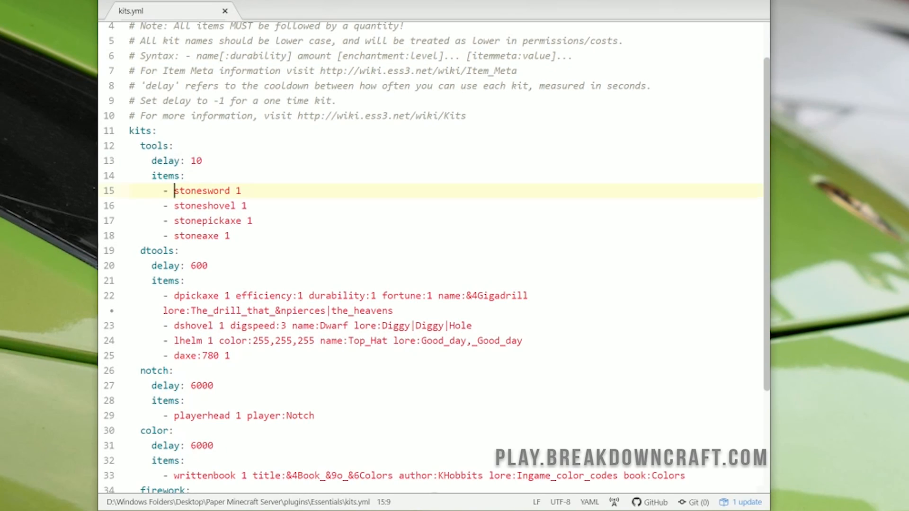
left_click(197, 221)
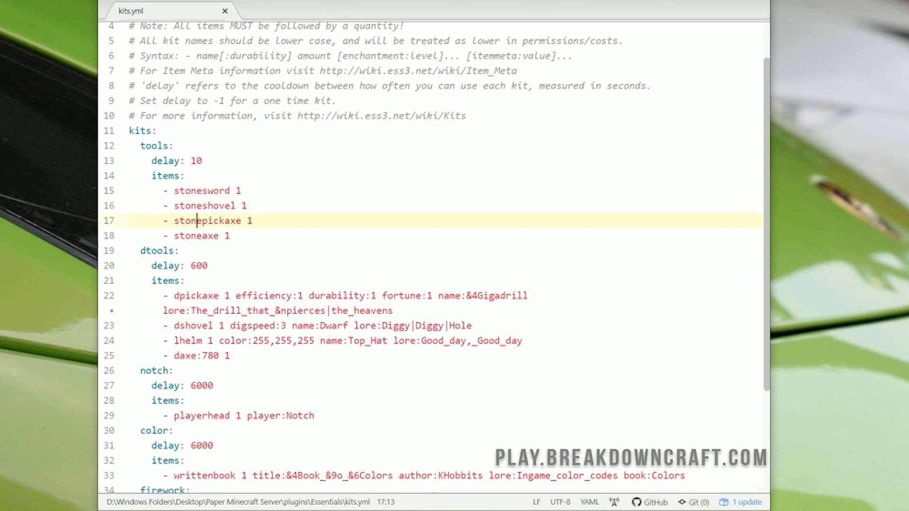
scroll("down", 3)
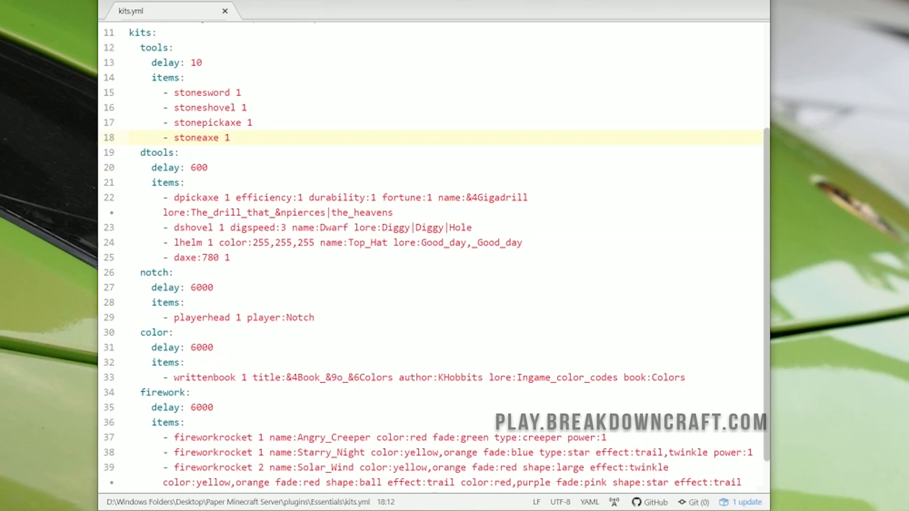
scroll("up", 3)
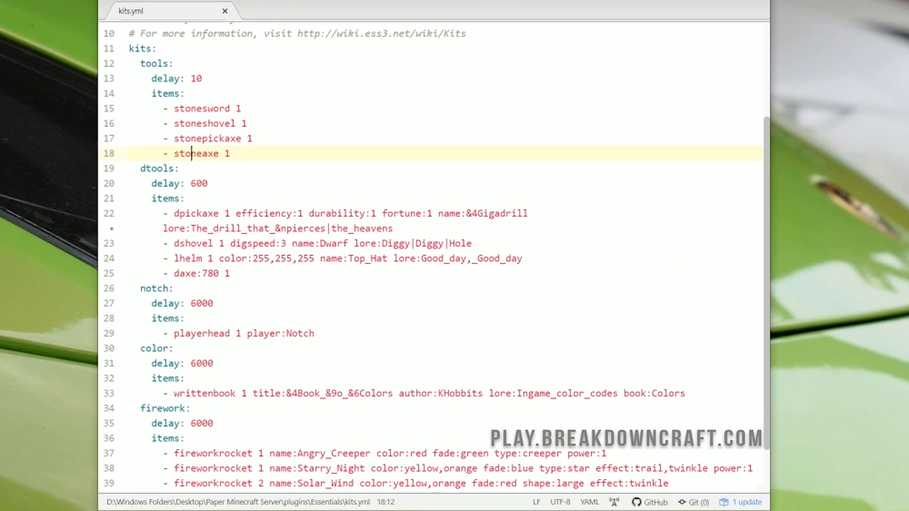
left_click(342, 213)
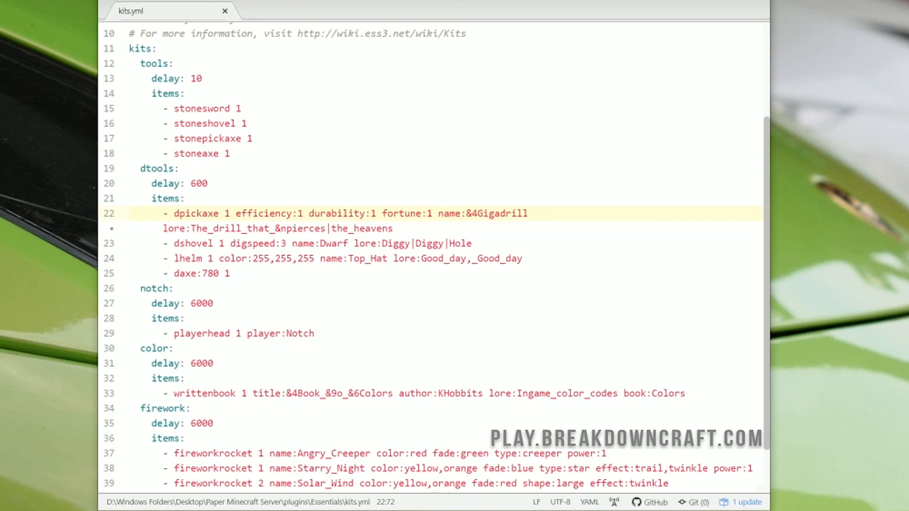
left_click(528, 213)
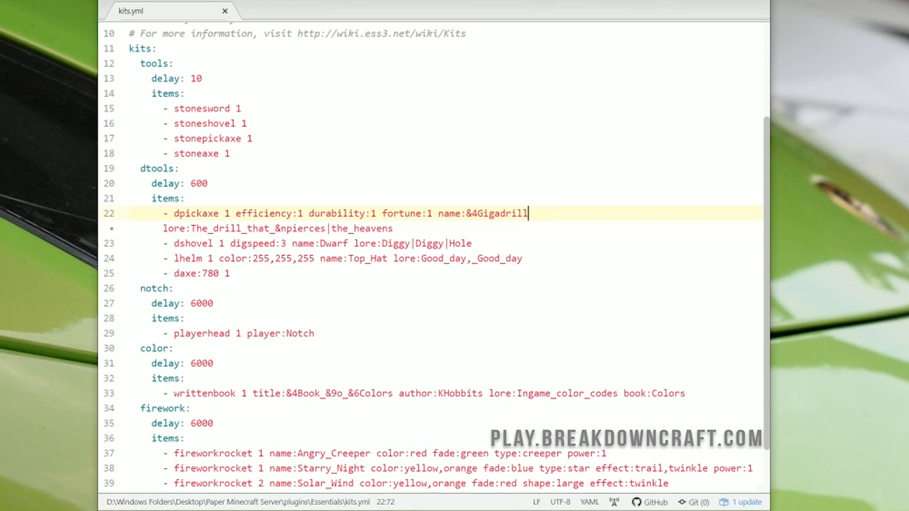
scroll("up", 3)
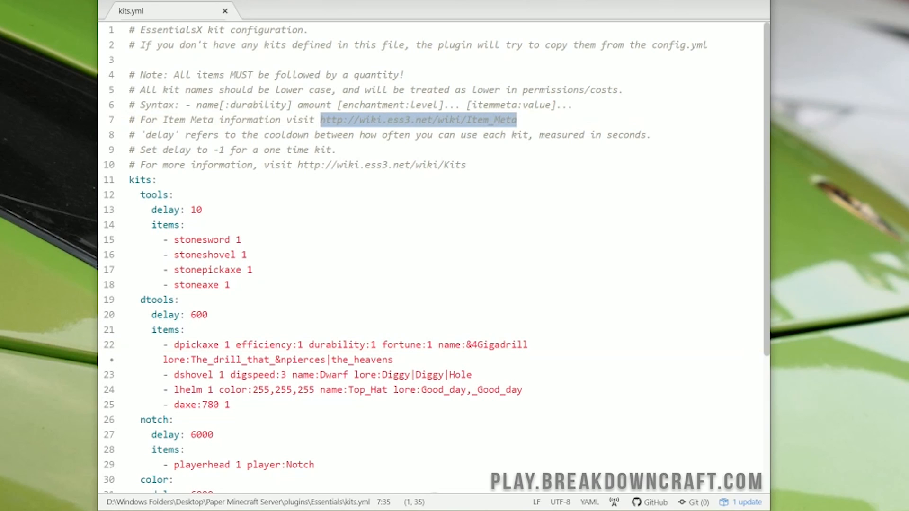
left_click(175, 195)
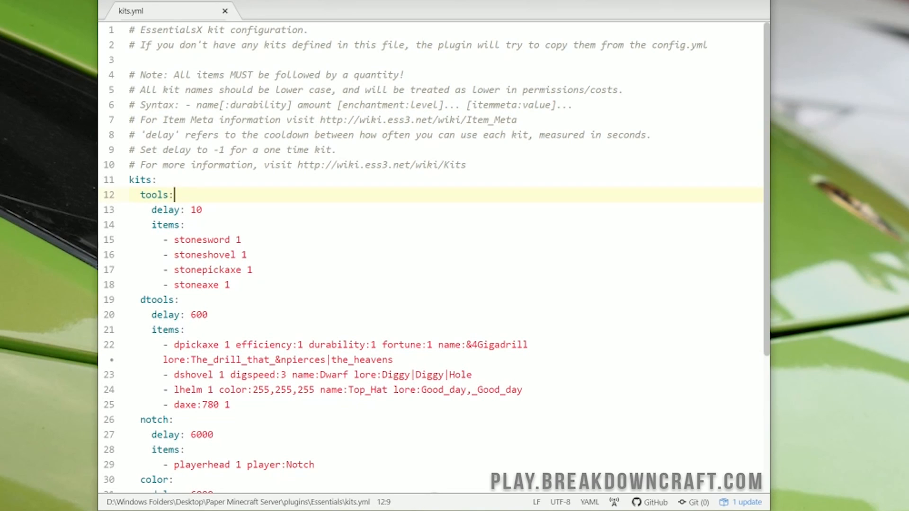
scroll("down", 3)
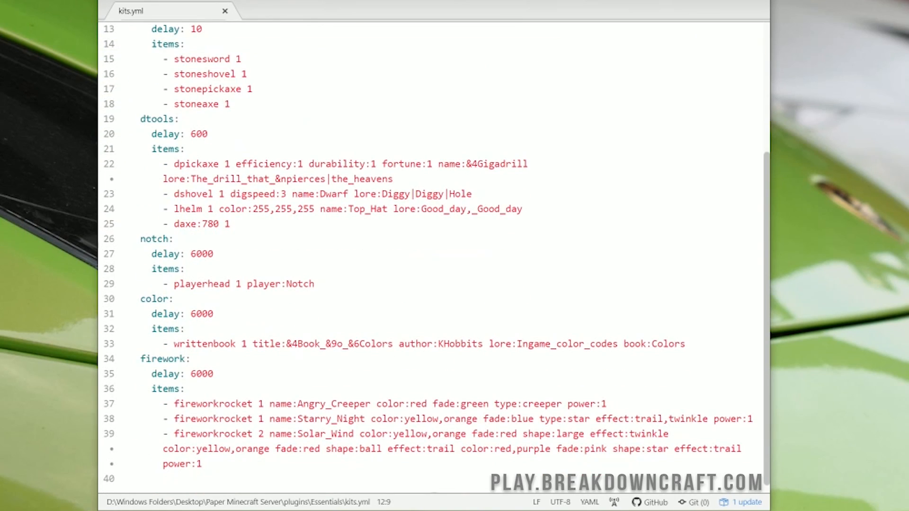
scroll("up", 3)
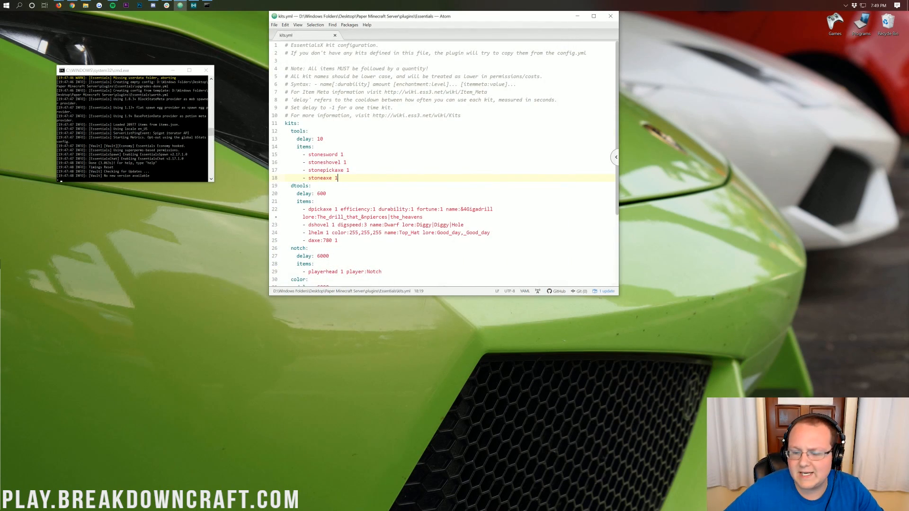
Bring the Minecraft window forward and enter the Multiplayer menu
scroll("down", 3)
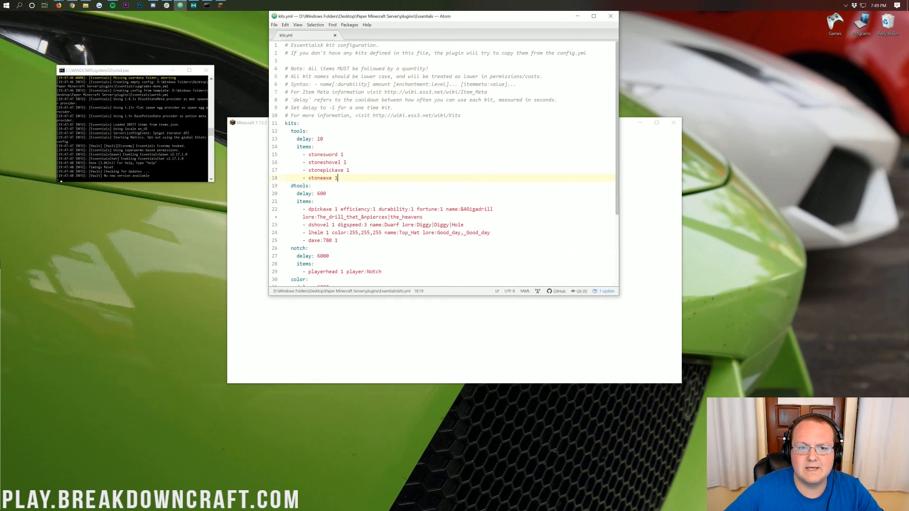
left_click(334, 35)
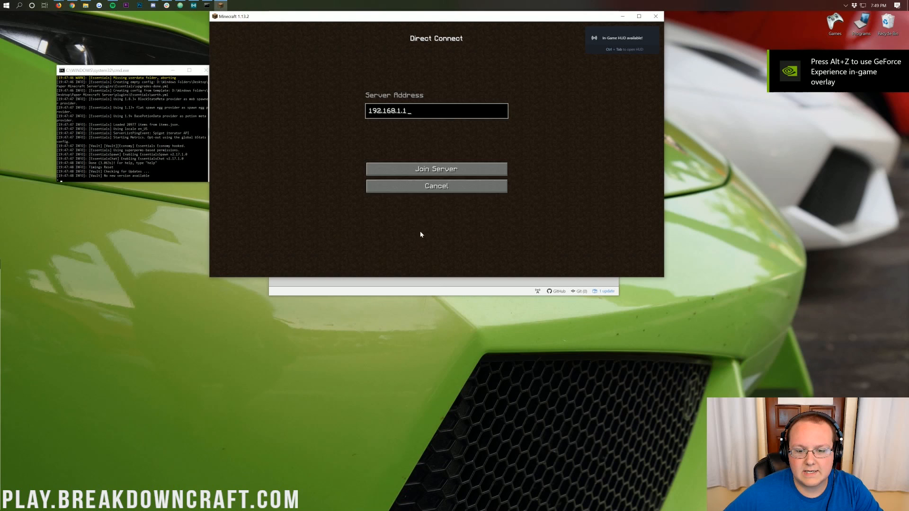
left_click(436, 187)
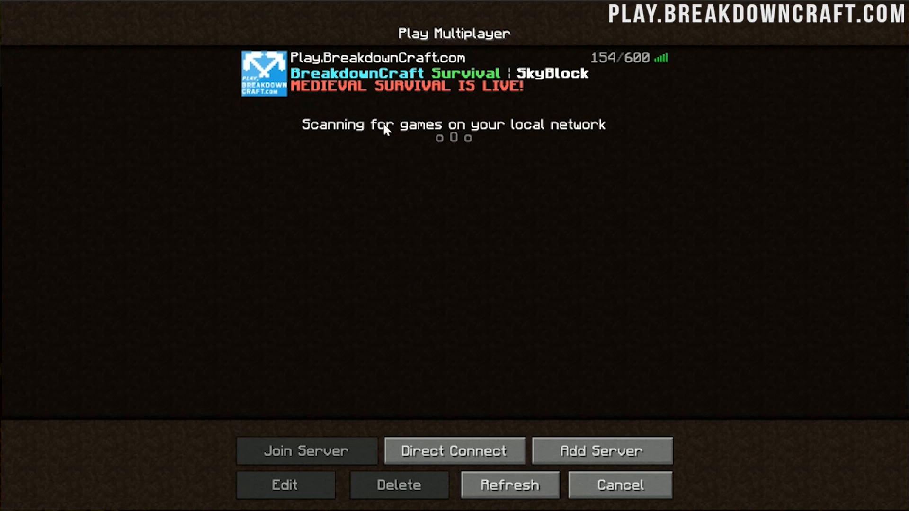
Join the local test server through Direct Connect so the jungle world loads
left_click(453, 73)
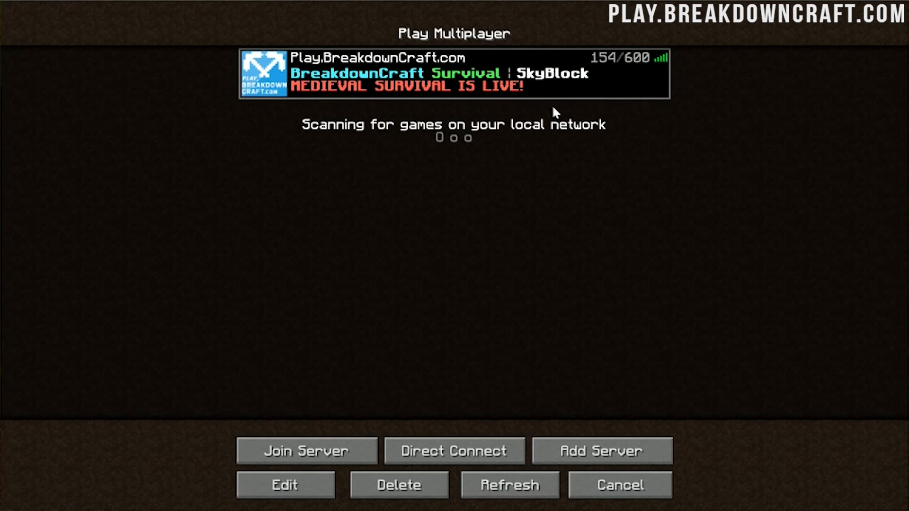
left_click(454, 451)
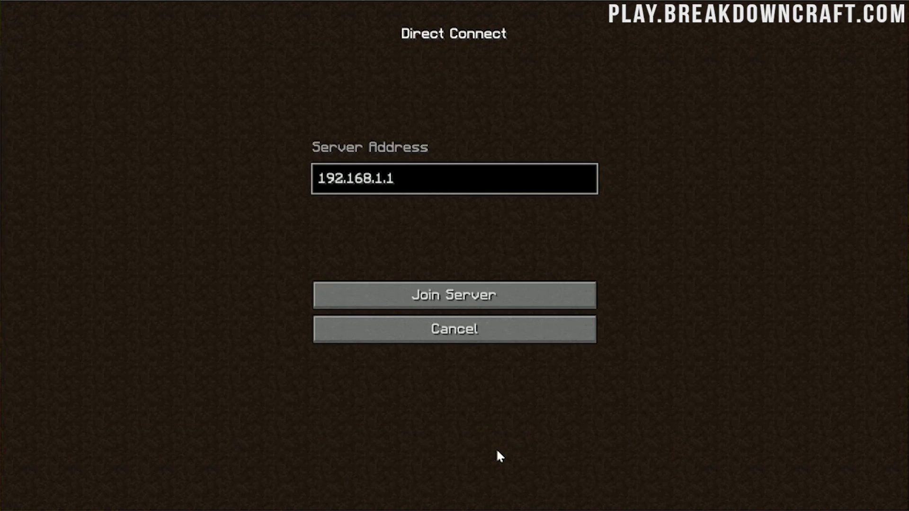
left_click(454, 295)
type("/k")
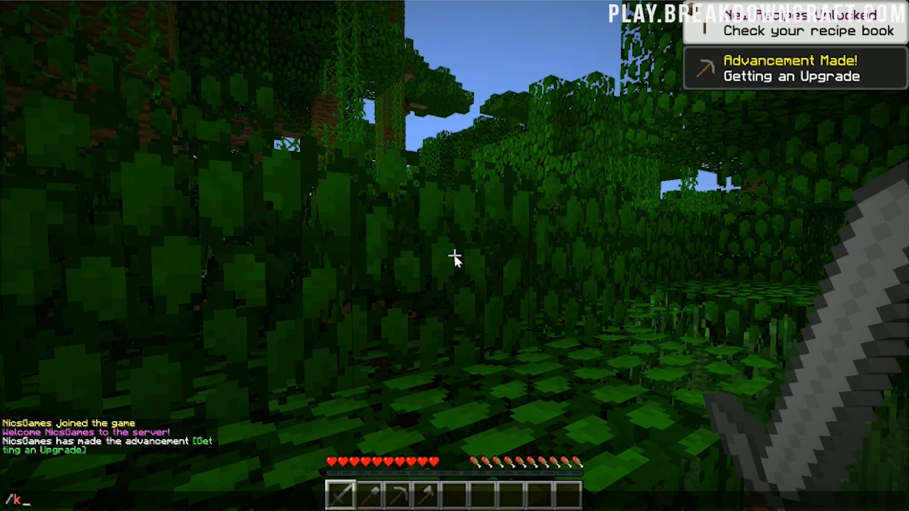
Run /kit tools and /kit dtools, then inspect the received items, including the Dwarf tools, in the inventory
type("it")
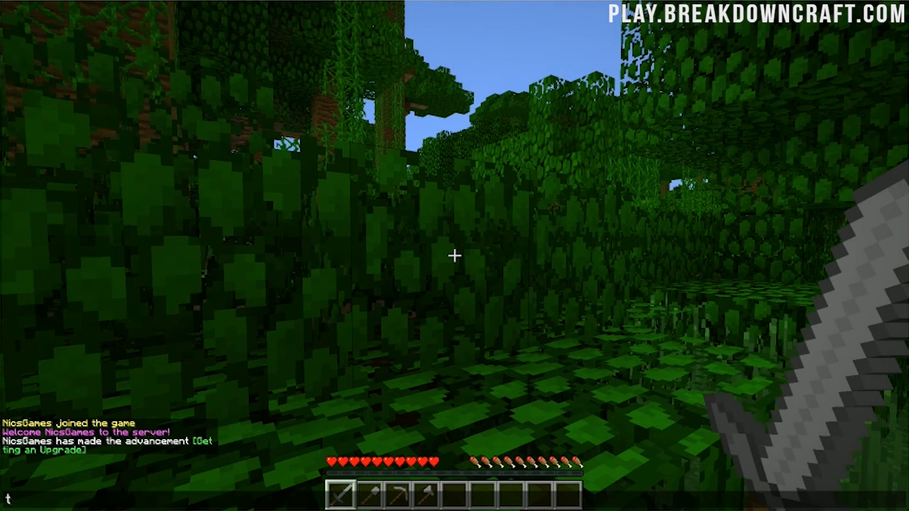
mouse_move(387, 366)
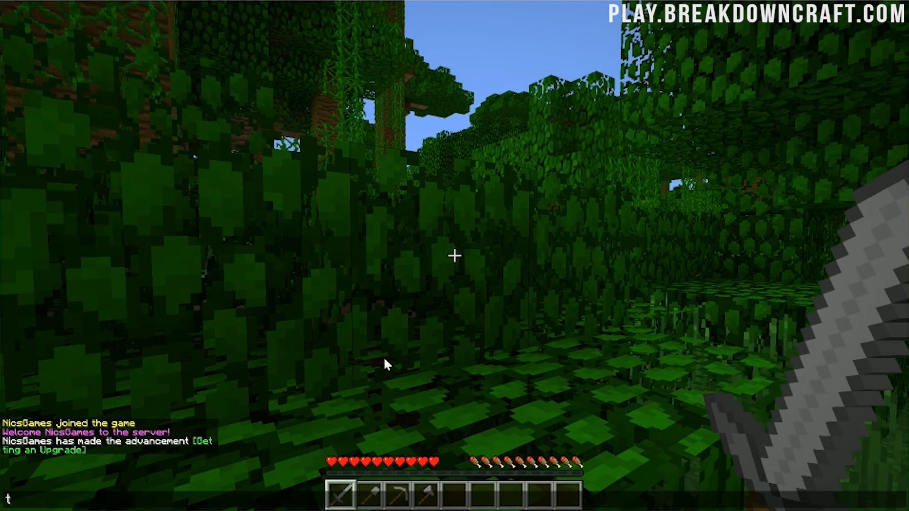
mouse_move(78, 376)
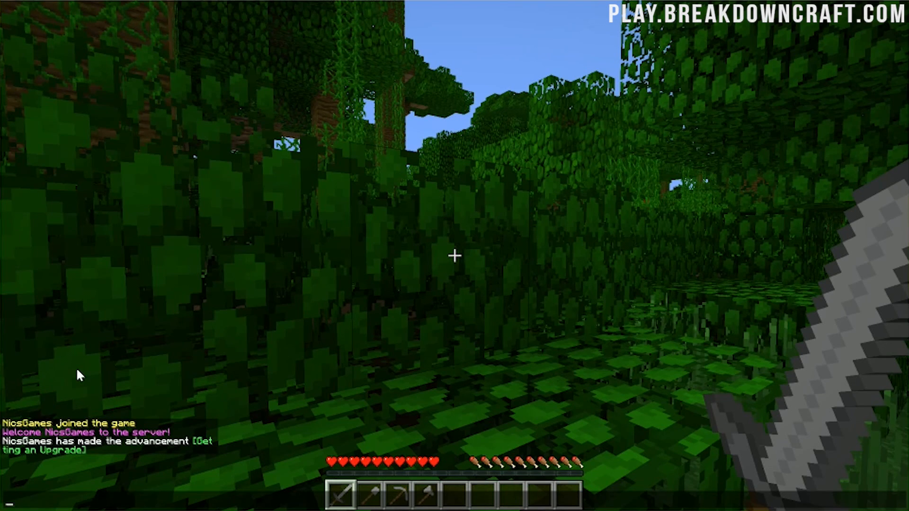
type("essentials.kits.")
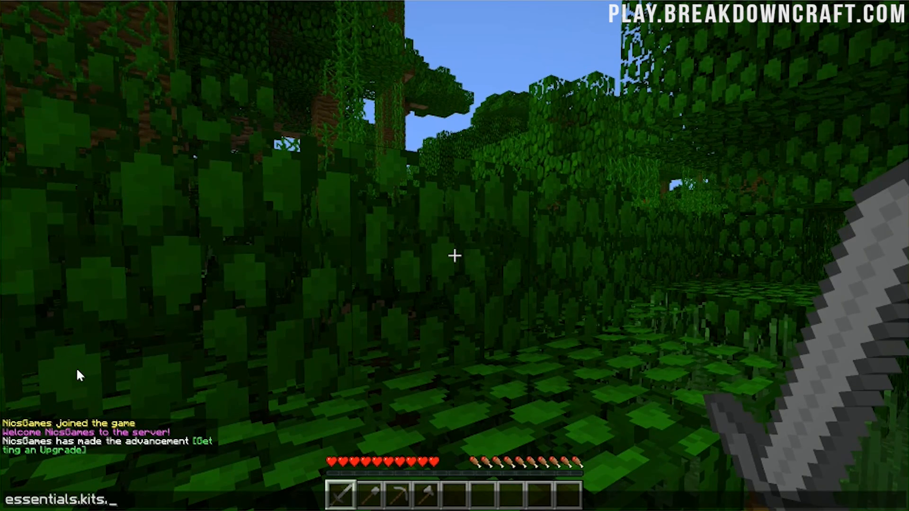
type("kitname")
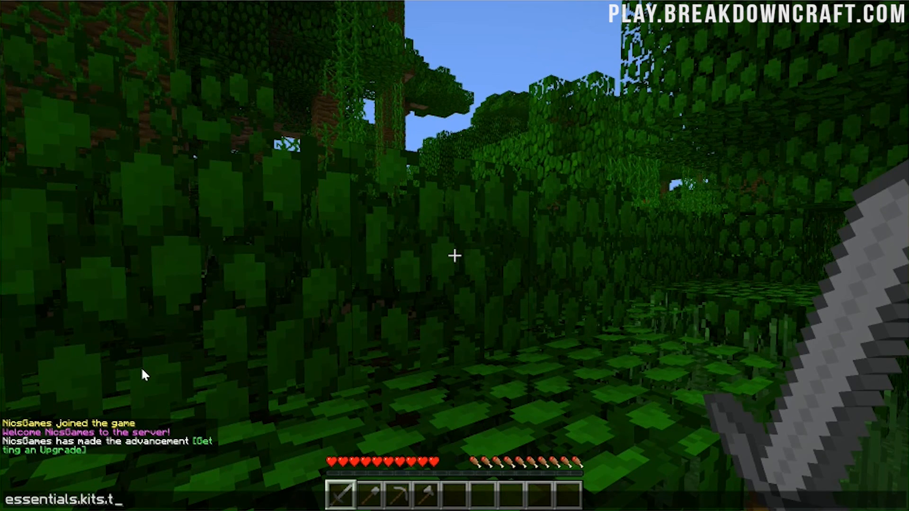
type("ools")
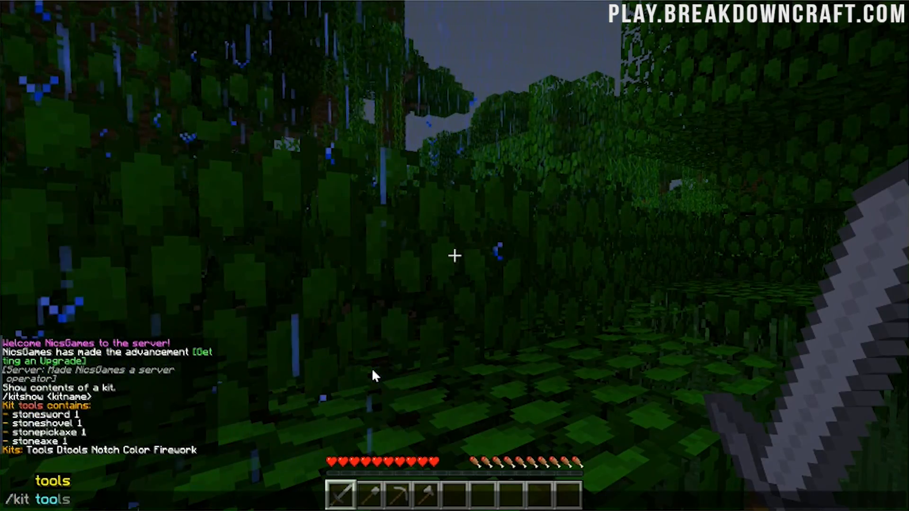
type("kc")
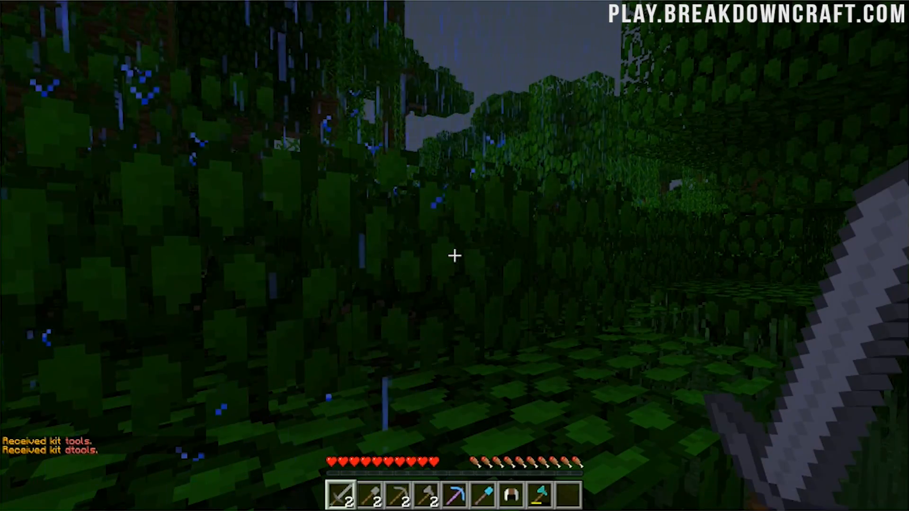
key("e")
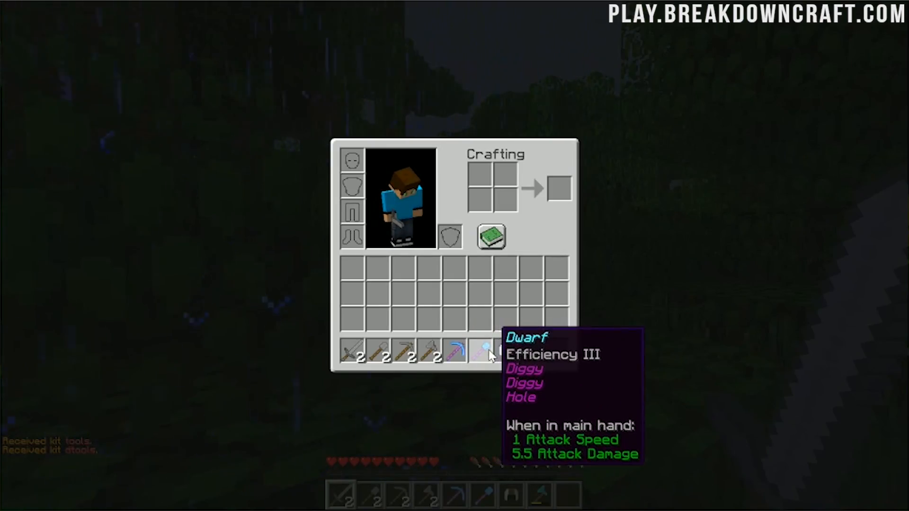
mouse_move(455, 262)
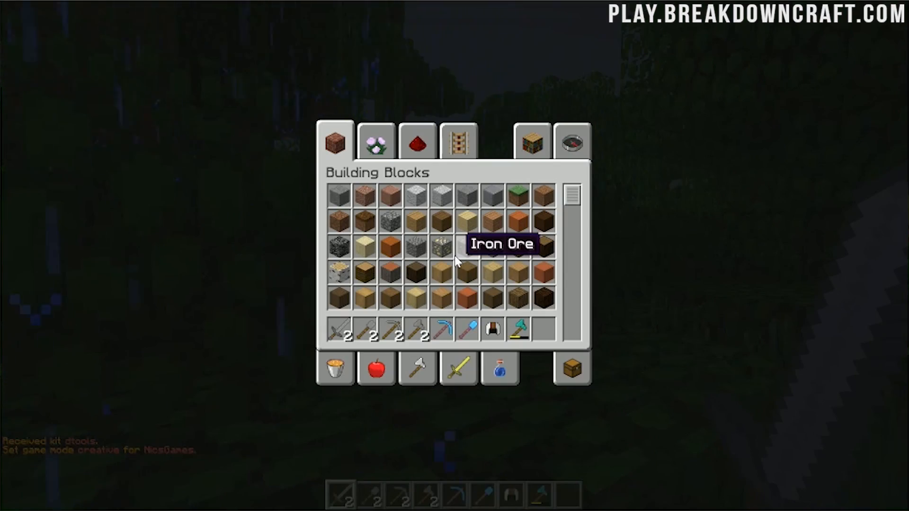
mouse_move(417, 336)
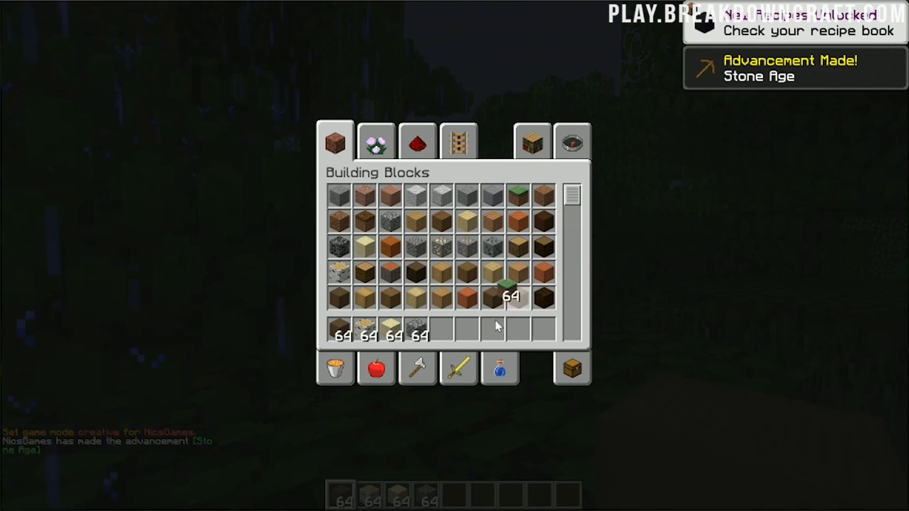
mouse_move(464, 300)
type("/createkit bu")
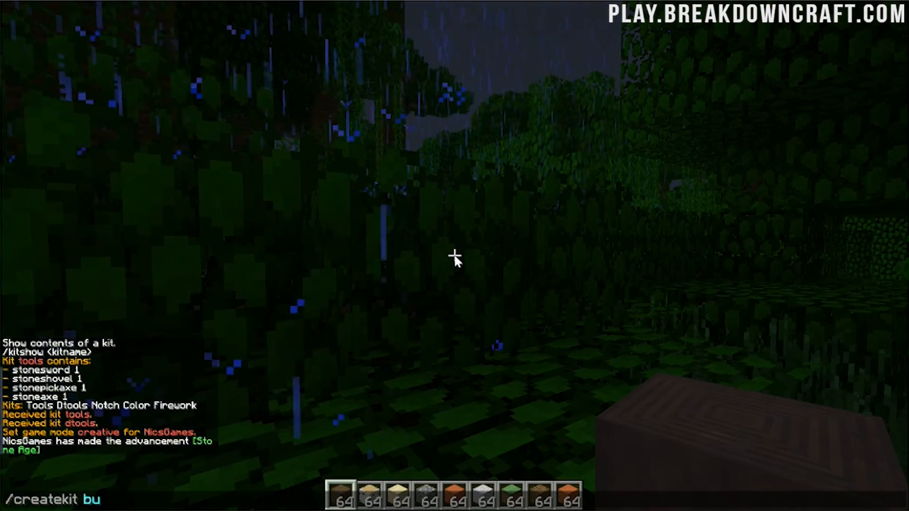
Run /createkit builder 60000, producing a 9-entry builder kit from the carried block stacks
type("ilder NicsGames")
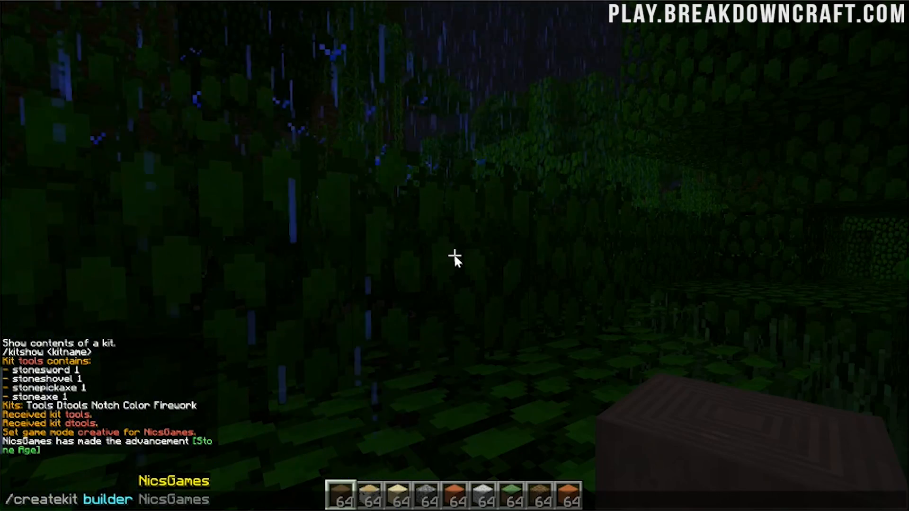
type("1")
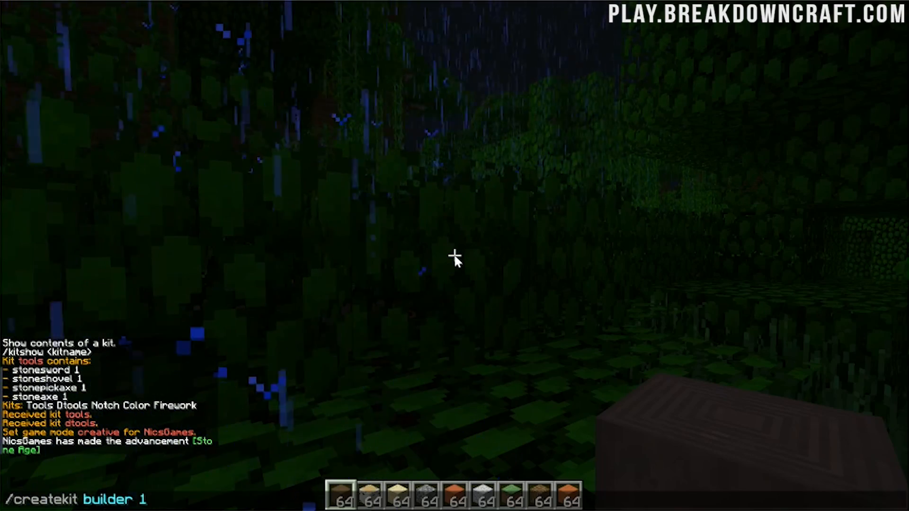
type("00")
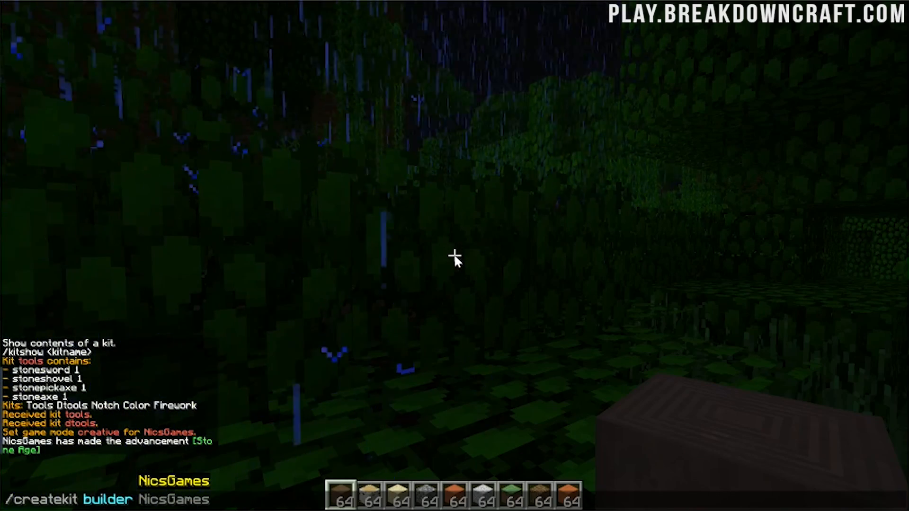
type("60000")
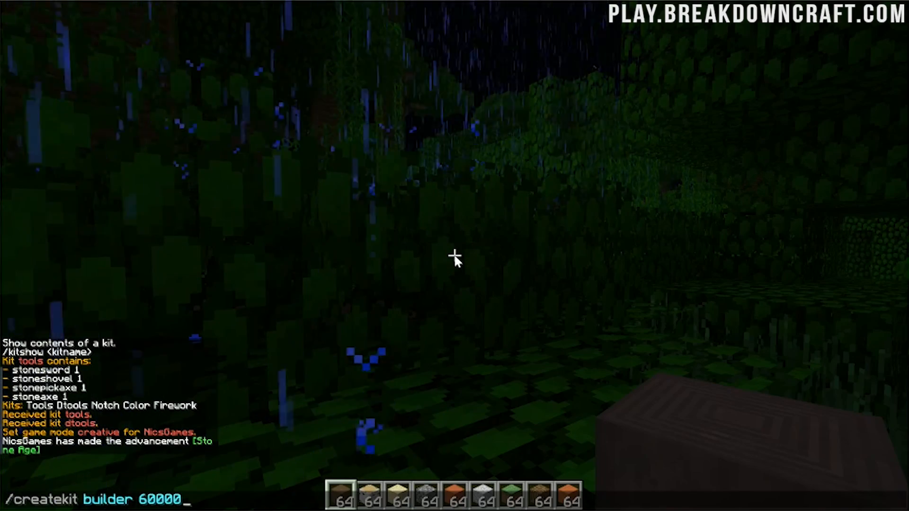
key("Return")
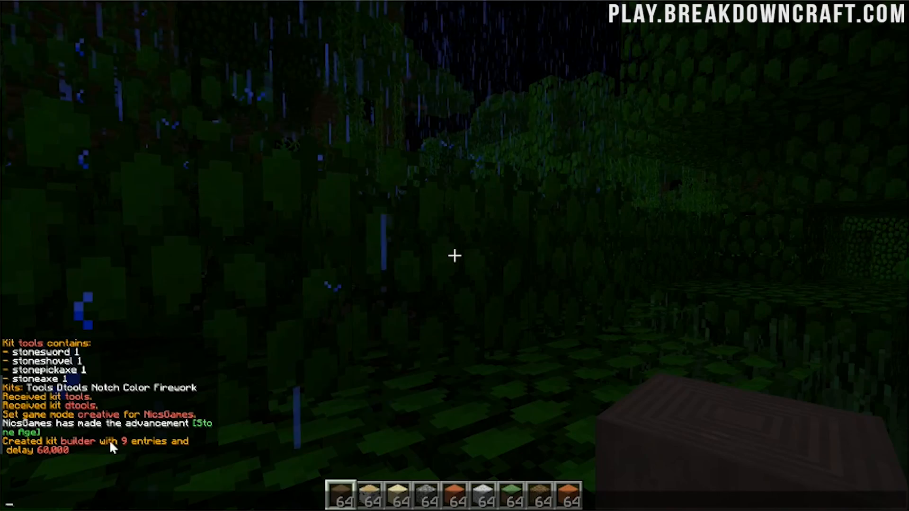
mouse_move(41, 474)
type("/kit builder")
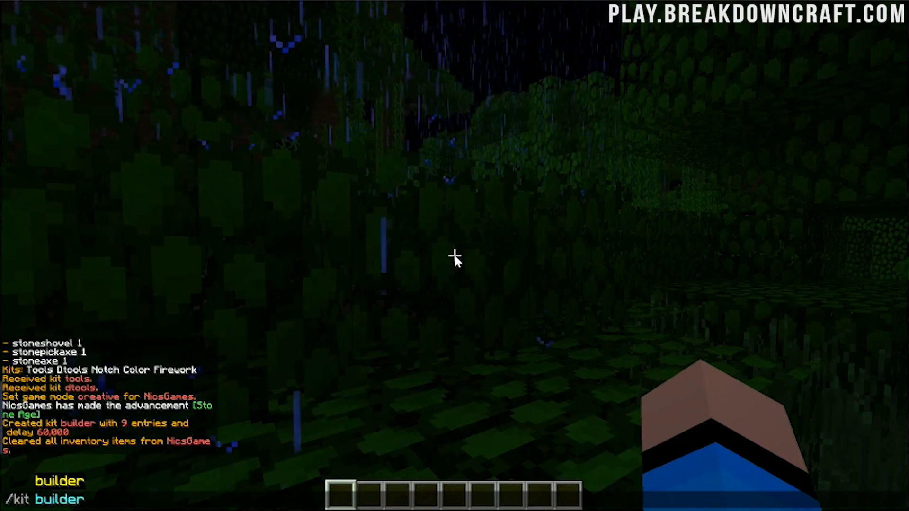
Receive the builder kit and check its block stacks in the inventory
key("e")
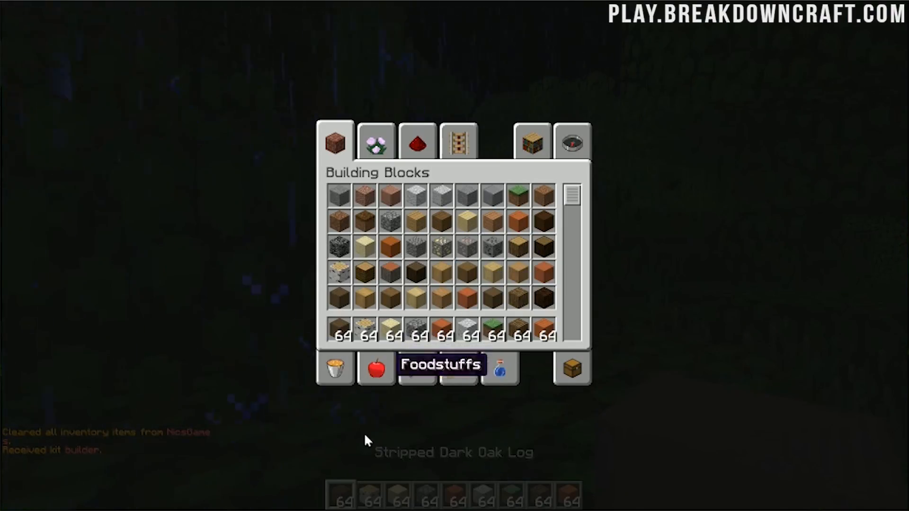
key("Escape")
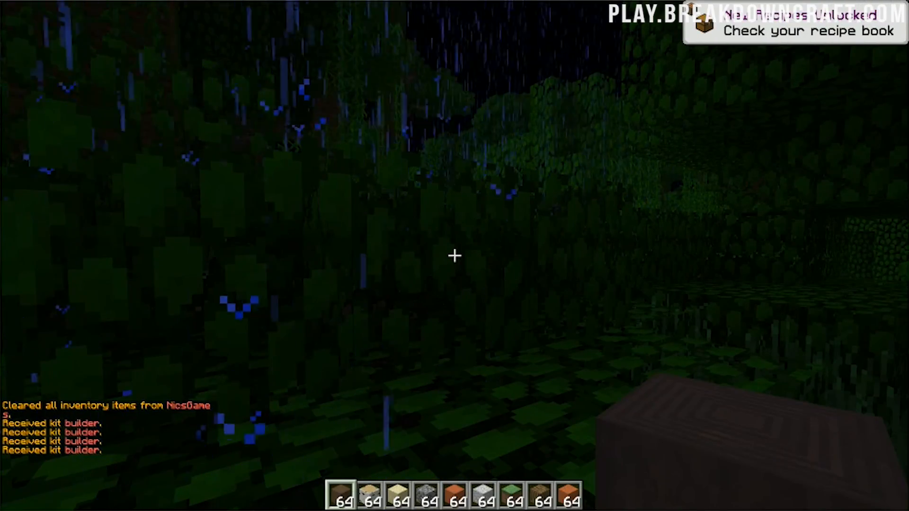
key("e")
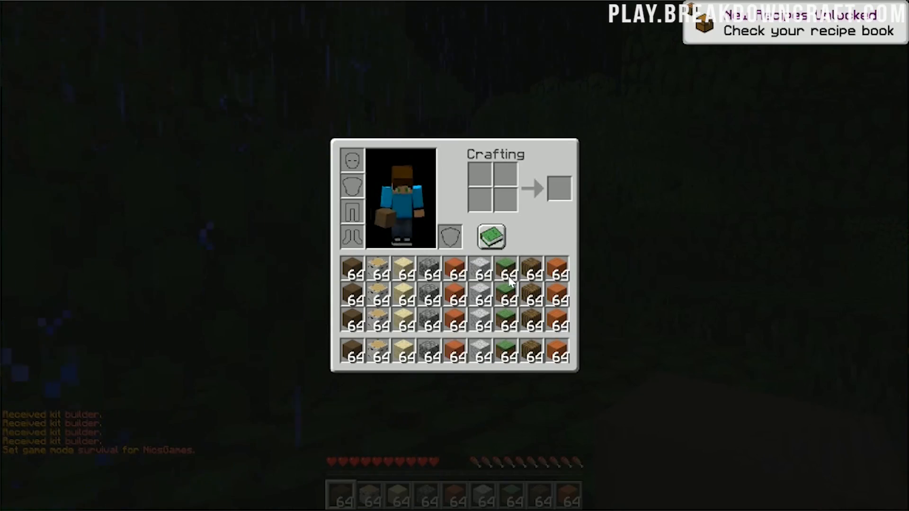
mouse_move(176, 330)
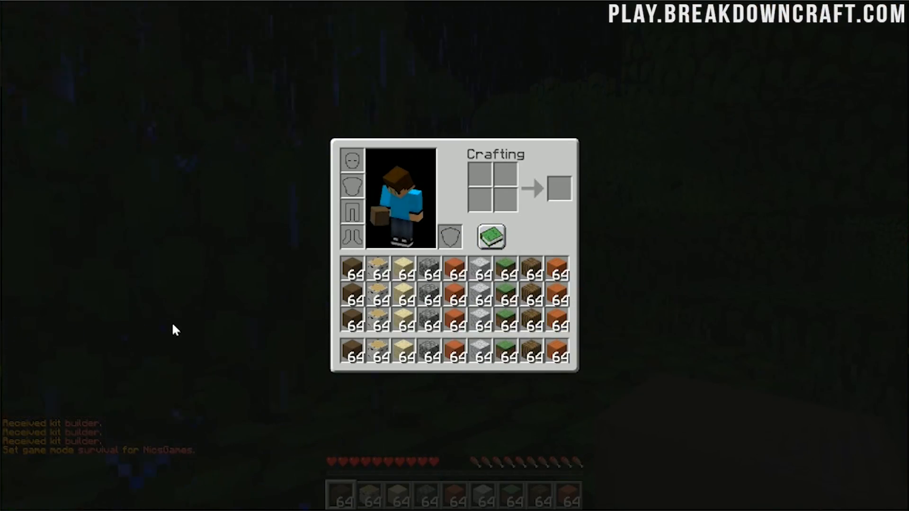
key("Escape")
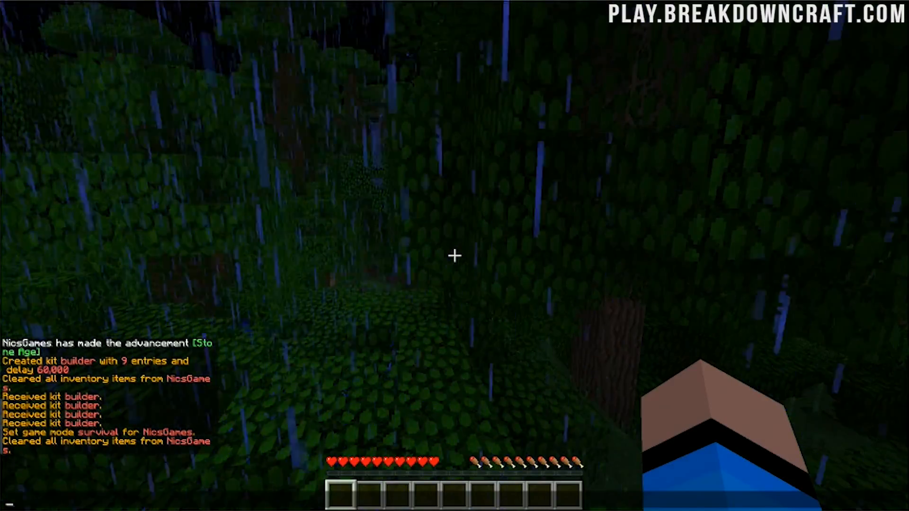
mouse_move(437, 297)
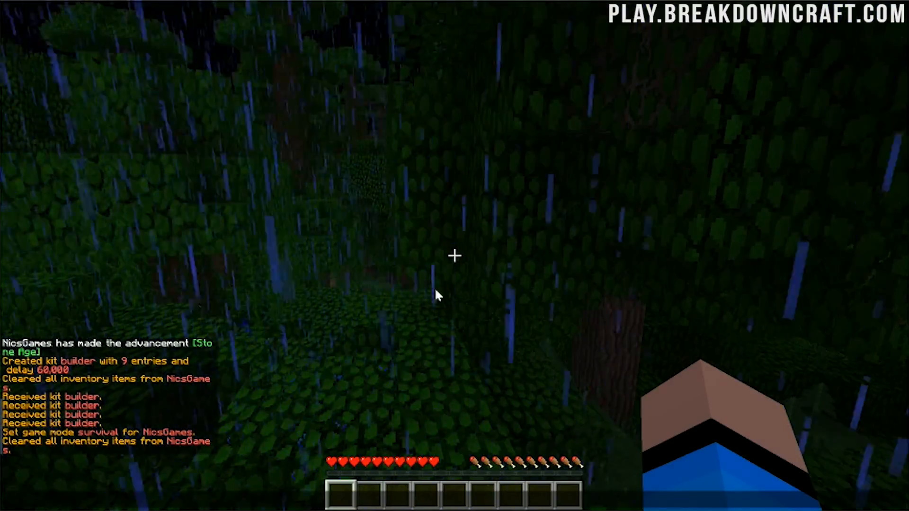
After clearing the inventory in survival, take the tools kit with /kit tools
type("/kit tools")
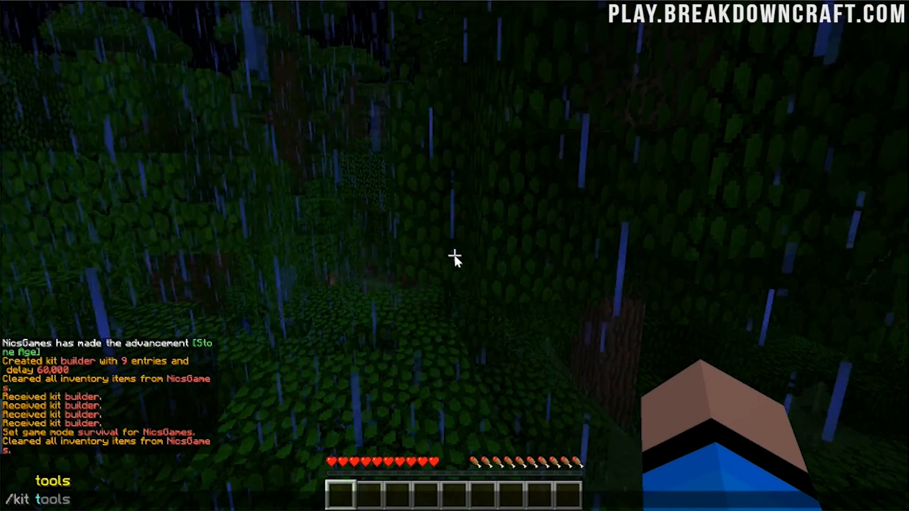
key("e")
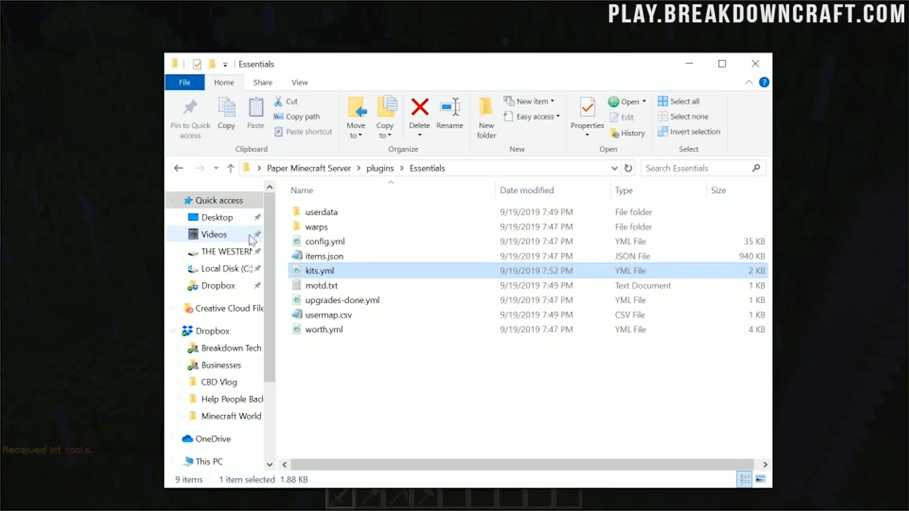
Open config.yml in Atom and search 'kit' down to the newbies first-join section
left_click(325, 242)
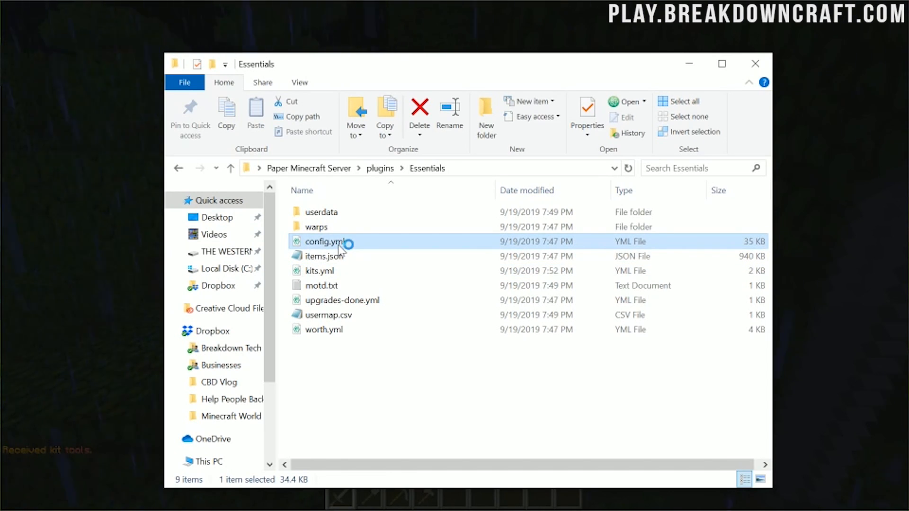
double_click(326, 242)
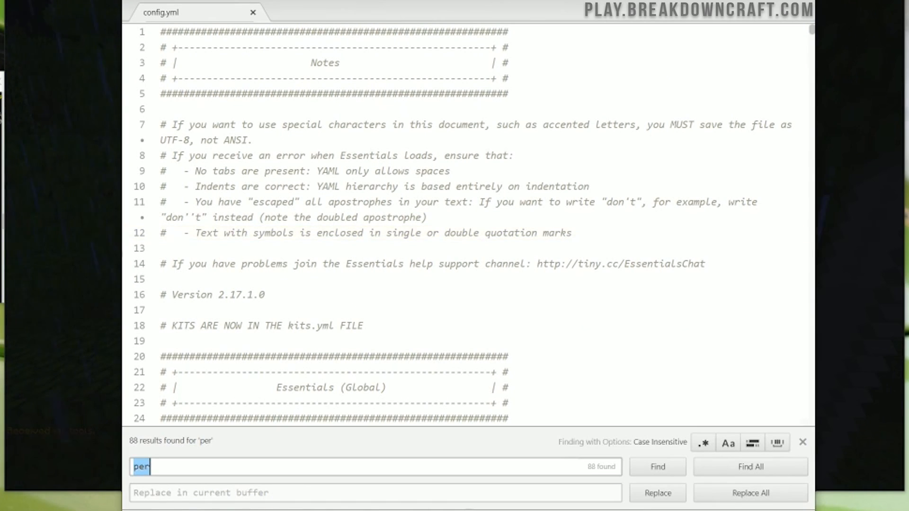
type("kit")
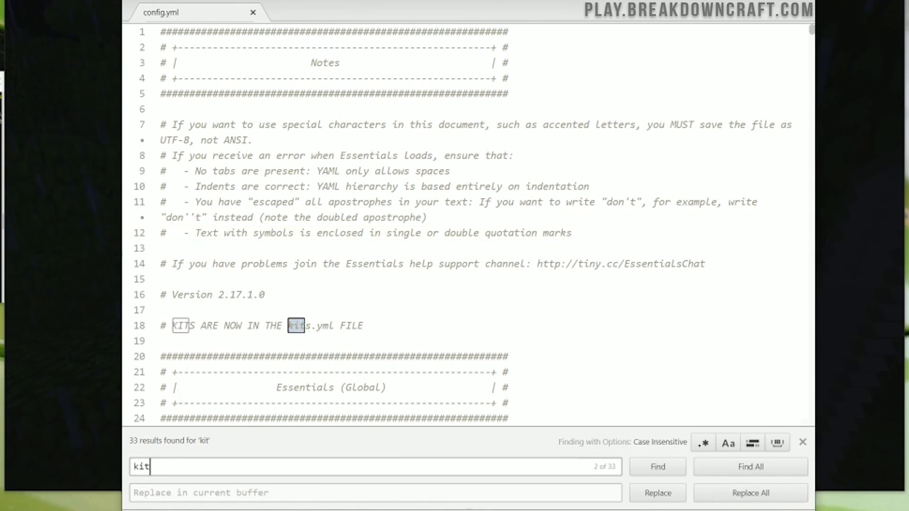
left_click(657, 467)
type("spawn")
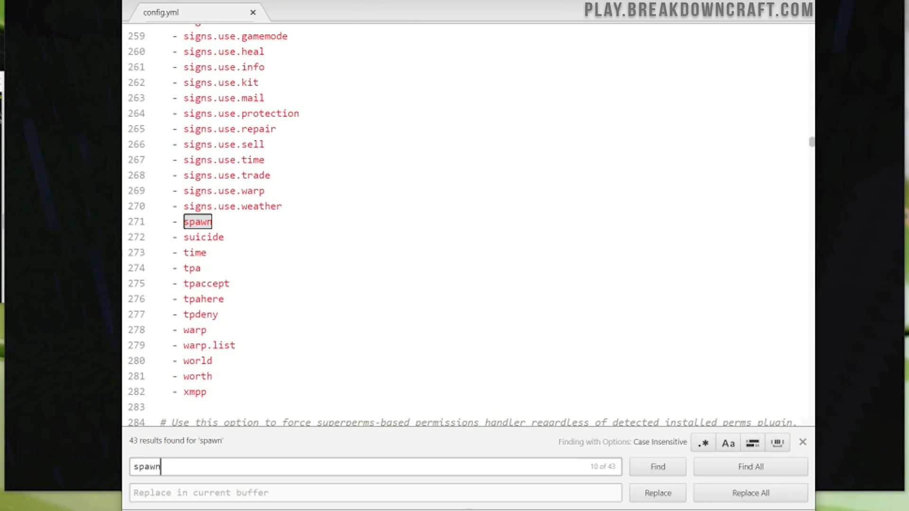
left_click(658, 467)
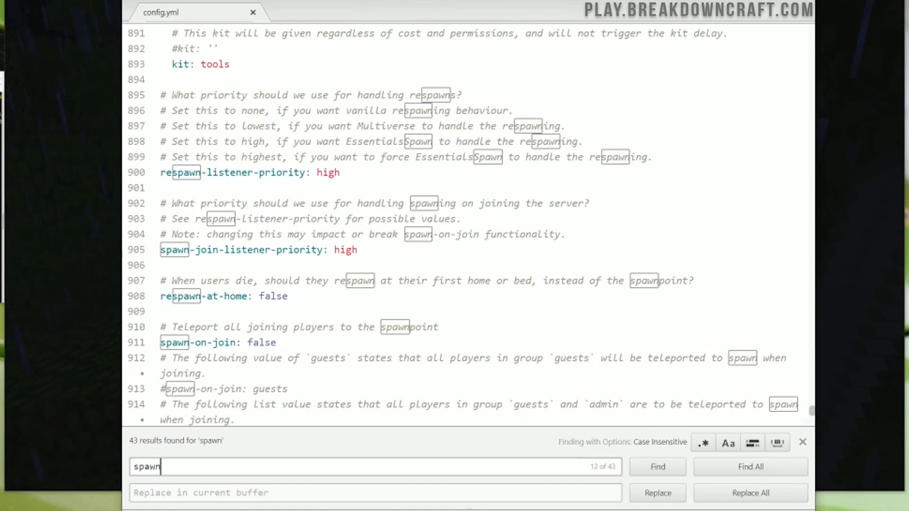
scroll("up", 3)
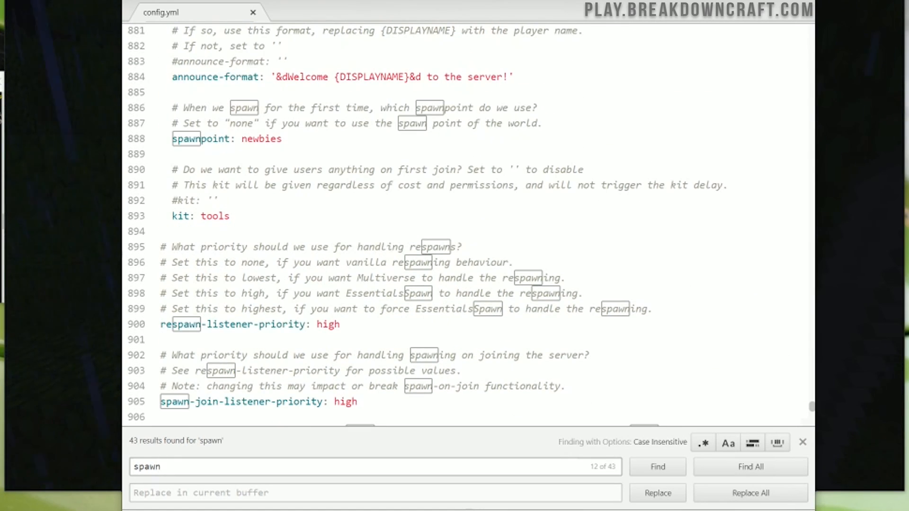
Replace the newbies kit value tools with builder, then return to the game
left_click(751, 467)
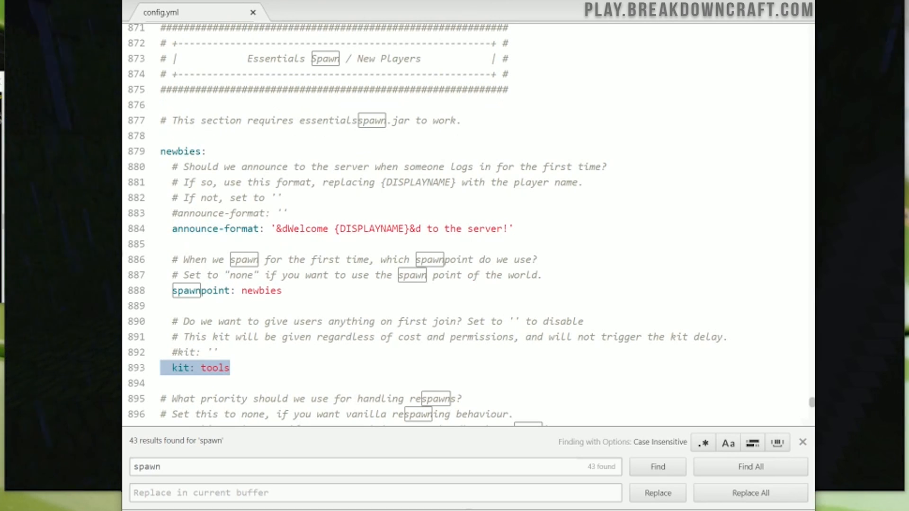
scroll("down", 3)
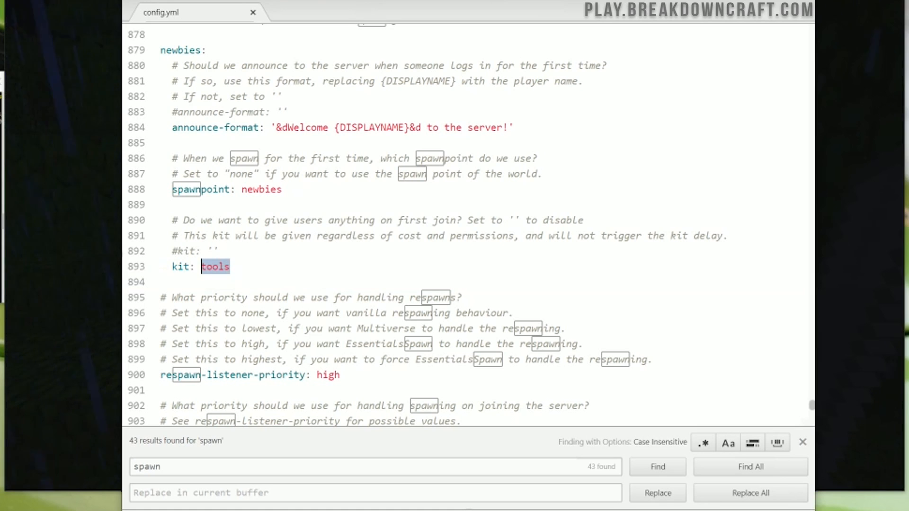
type("d")
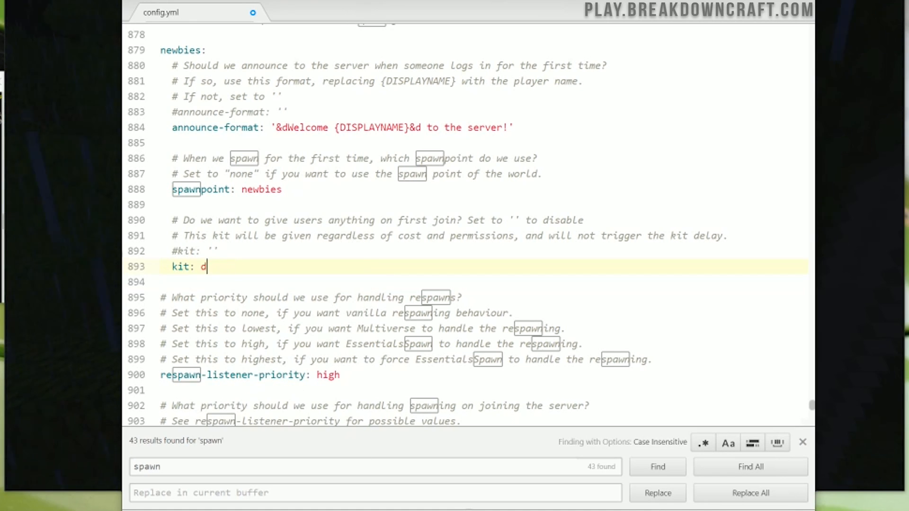
type("uilder")
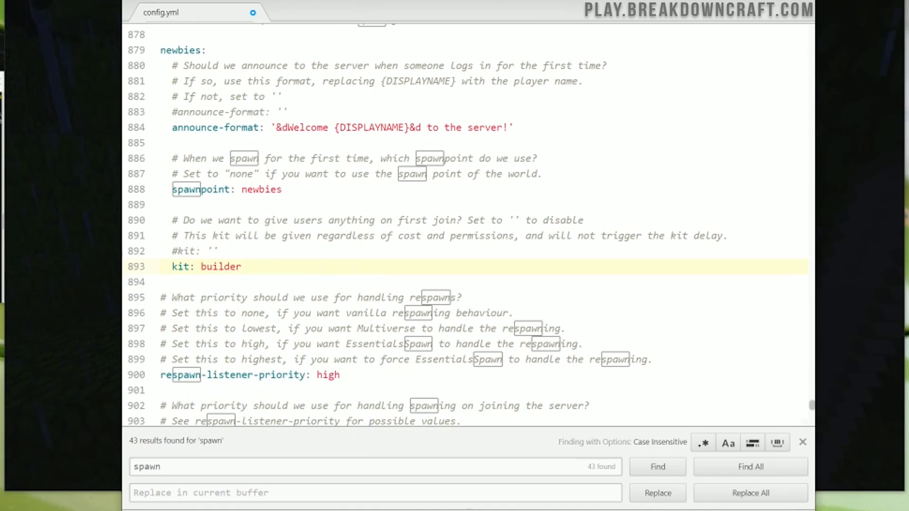
left_click(241, 267)
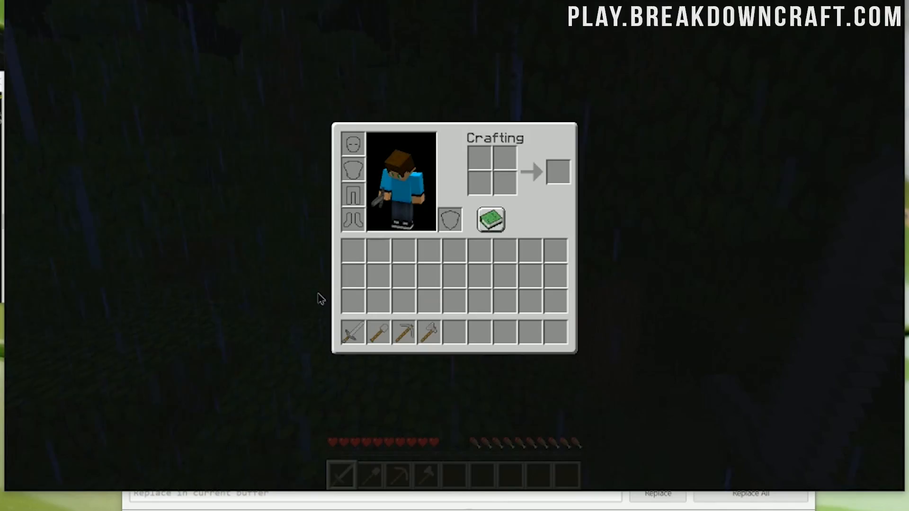
key("Escape")
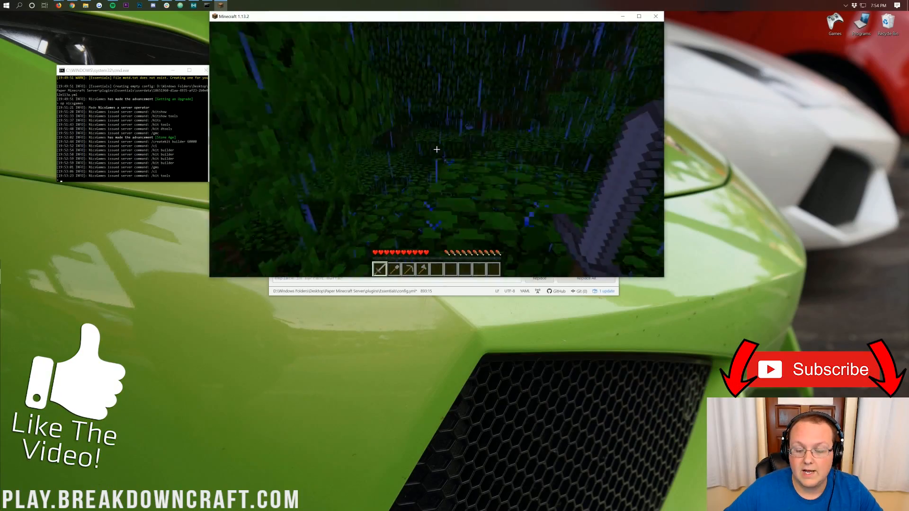
mouse_move(436, 149)
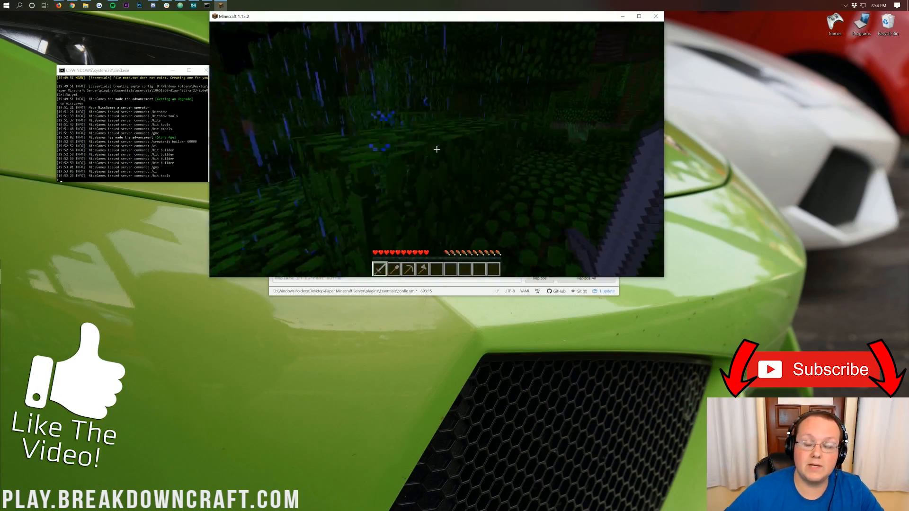